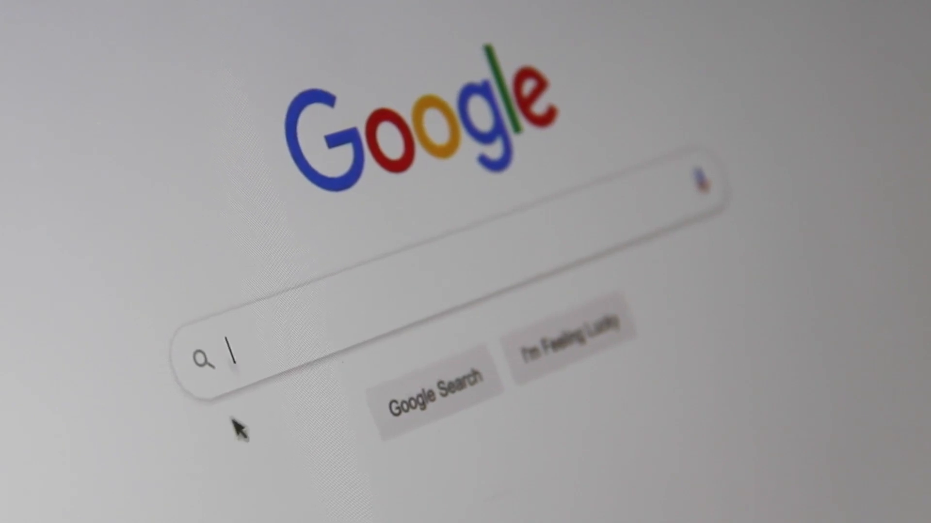
- Scroll past the header image to the introduction and the Step 0–Step 9 table of contents
type("Sea")
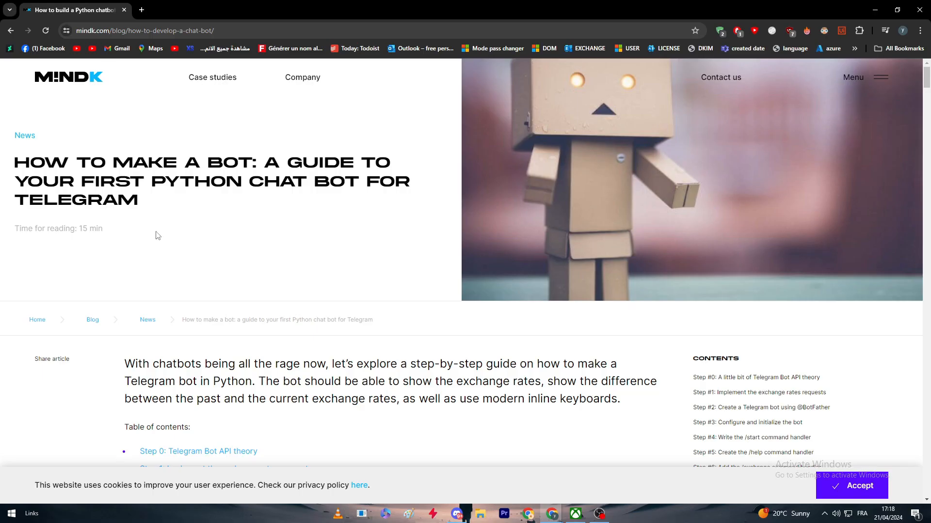
scroll("down", 3)
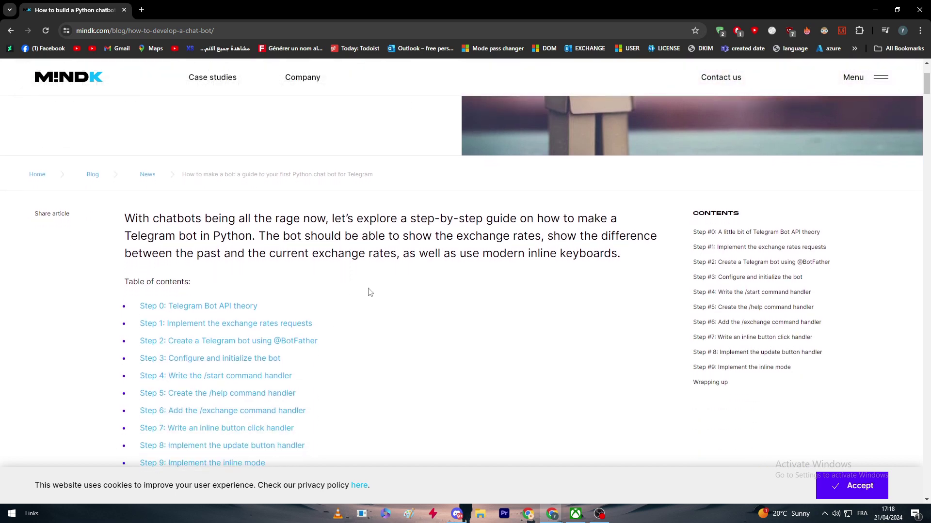
mouse_move(156, 233)
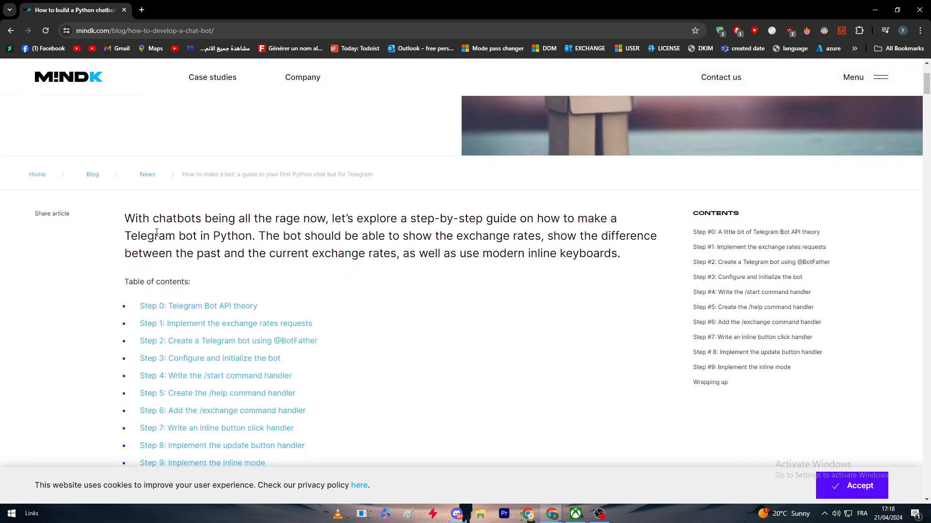
mouse_move(246, 251)
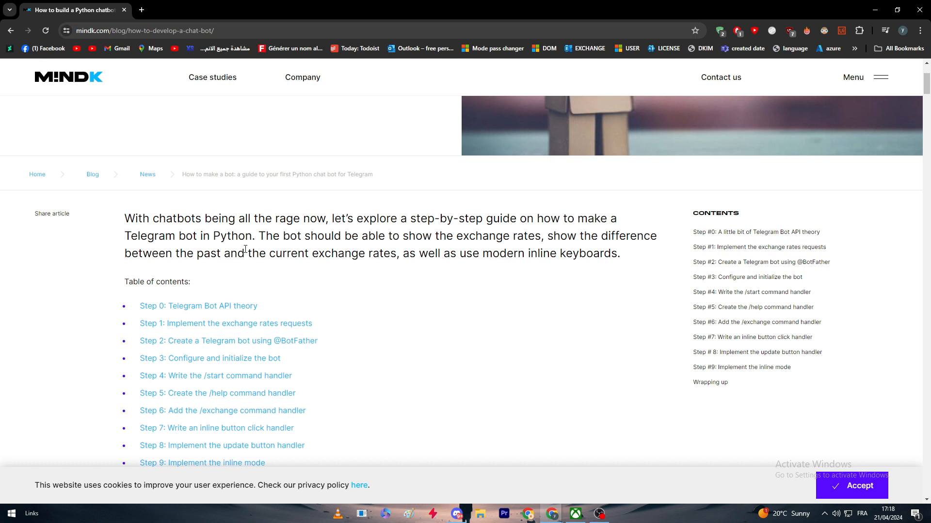
scroll("down", 3)
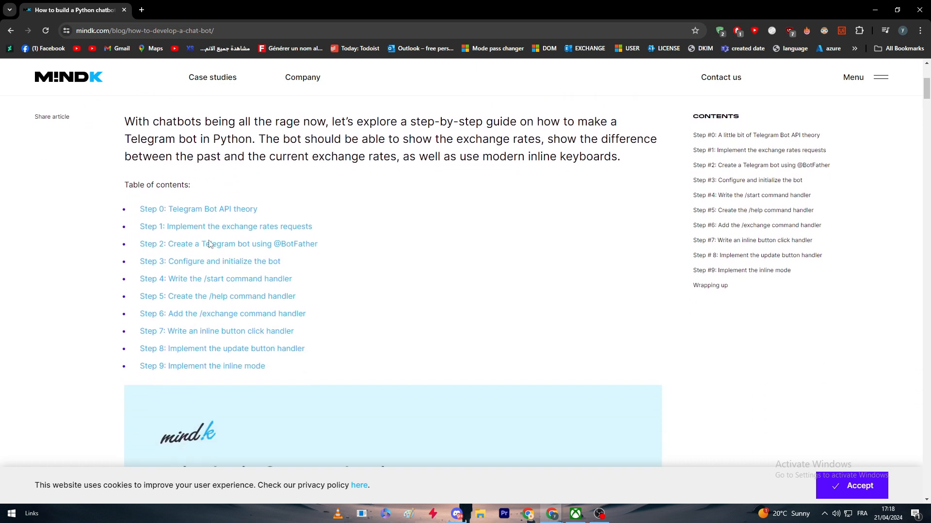
mouse_move(340, 194)
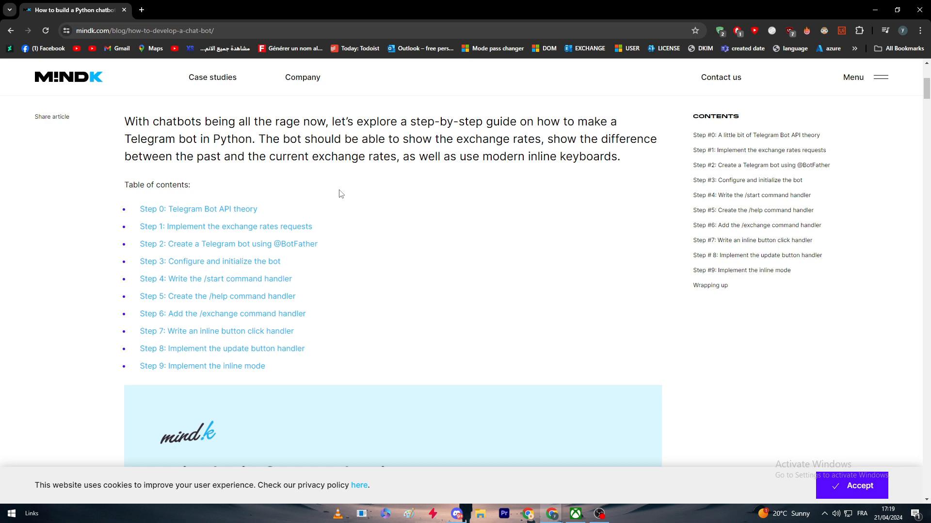
mouse_move(373, 272)
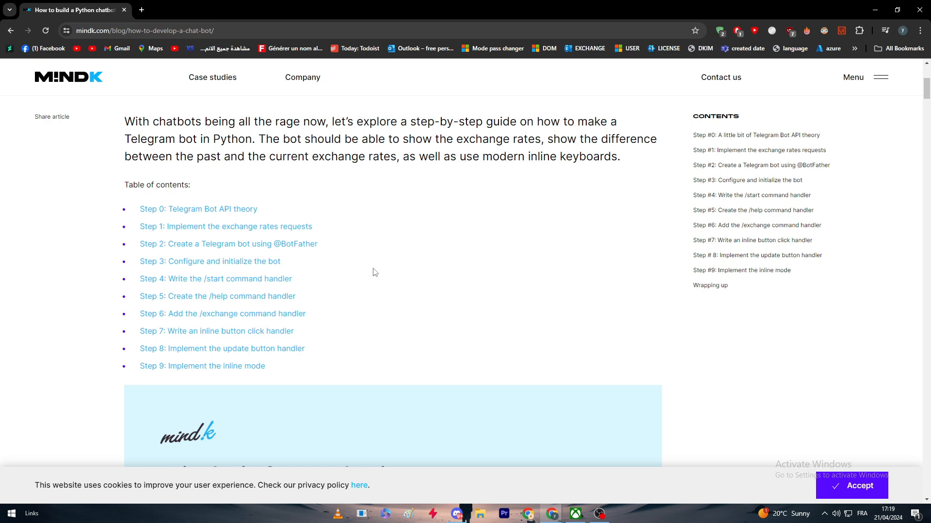
mouse_move(384, 280)
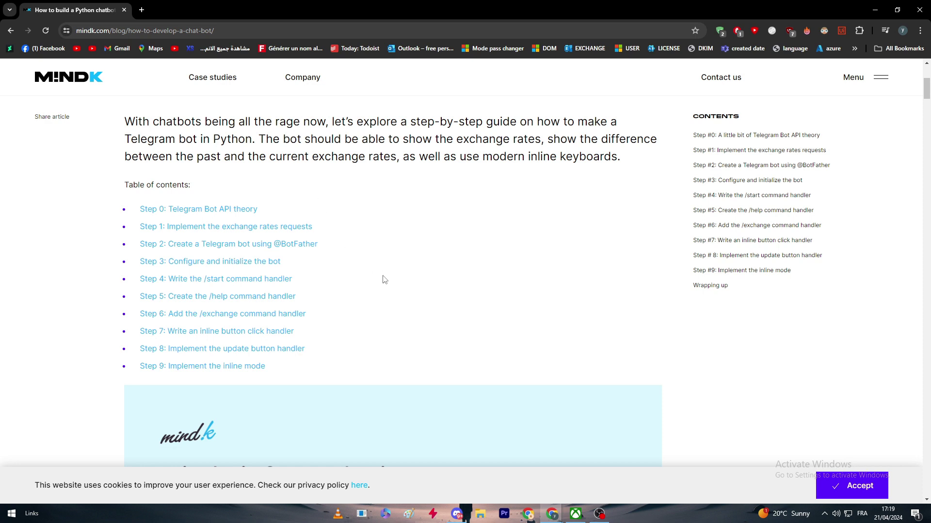
mouse_move(365, 272)
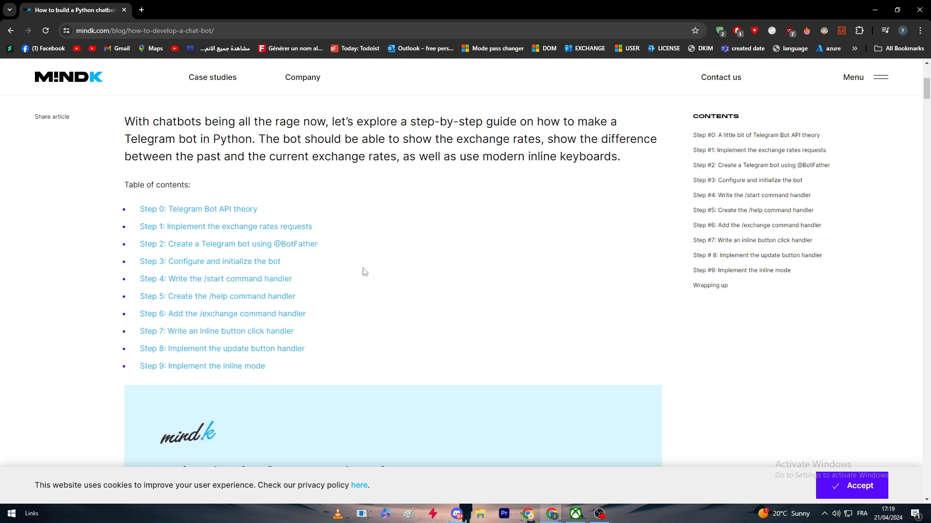
mouse_move(362, 266)
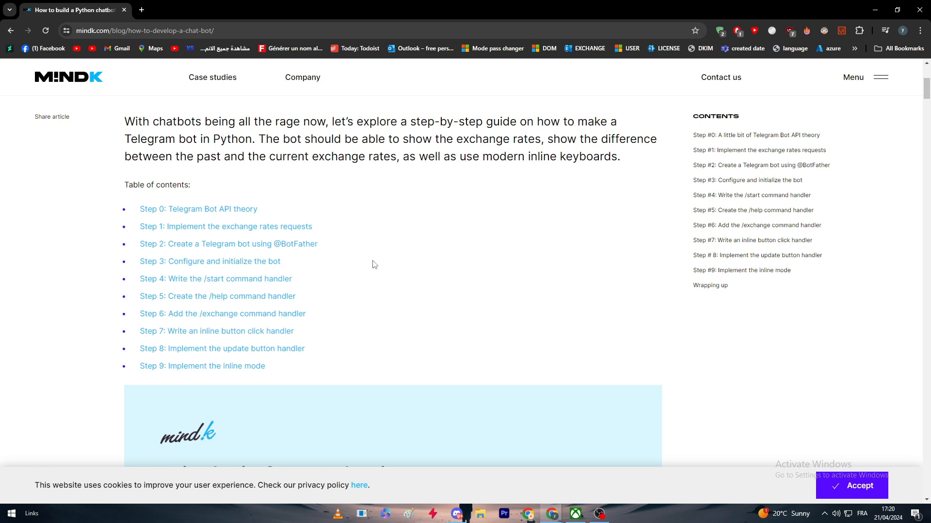
- Jump to Step 0 and read the request URL, token format, methods and getMe example
left_click(198, 209)
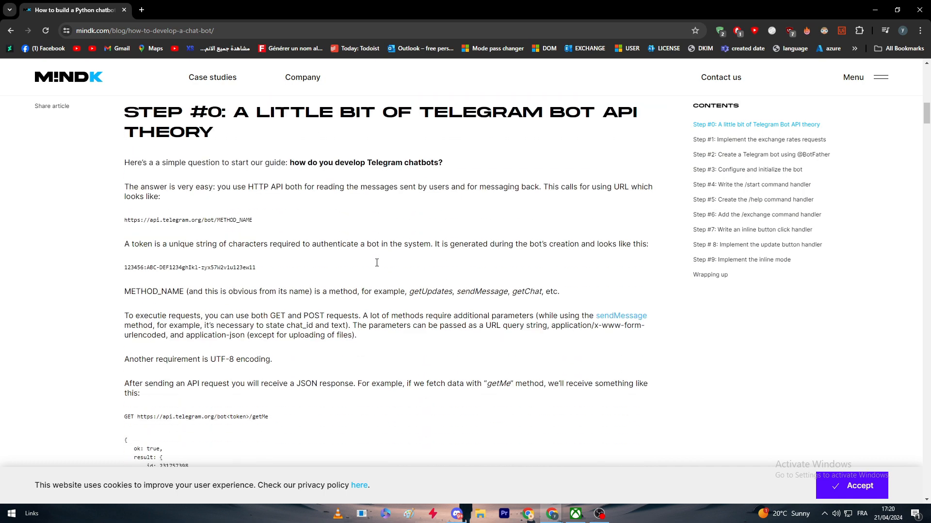
scroll("up", 3)
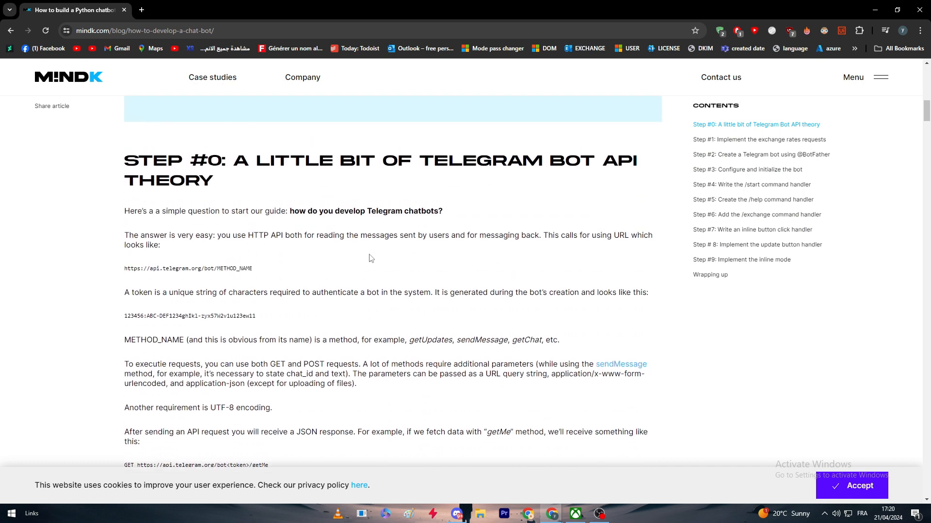
mouse_move(379, 249)
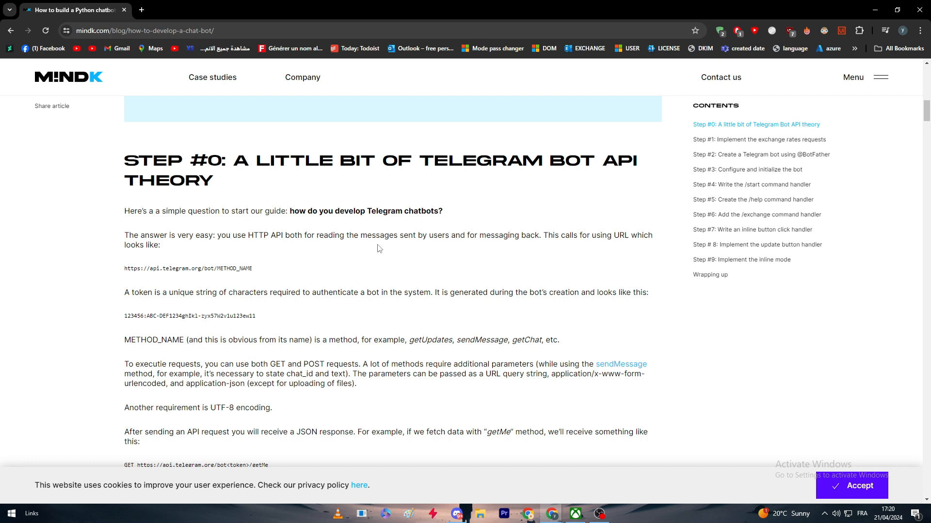
mouse_move(430, 230)
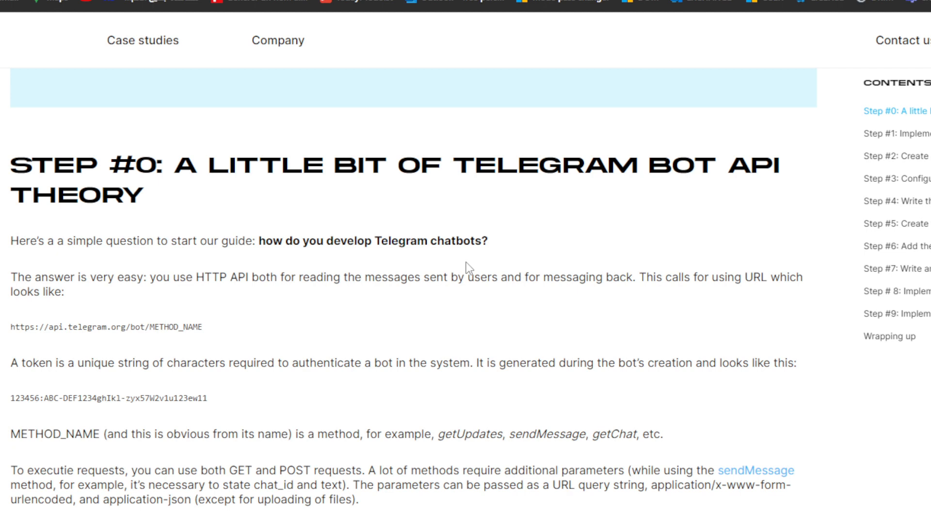
scroll("down", 3)
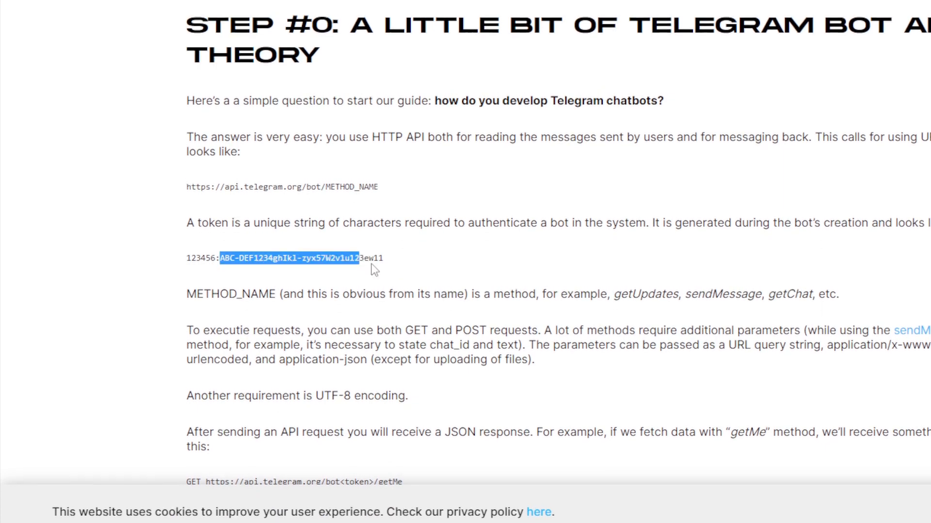
left_click(422, 271)
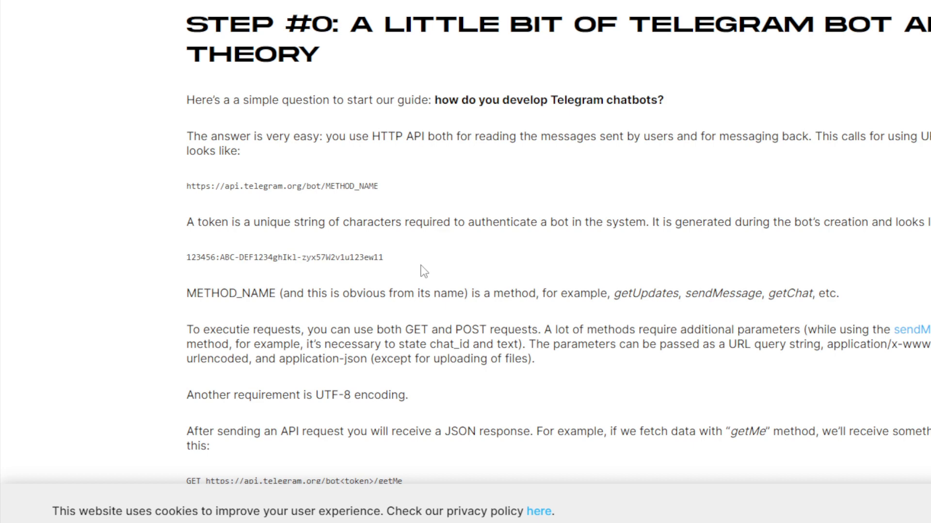
scroll("down", 3)
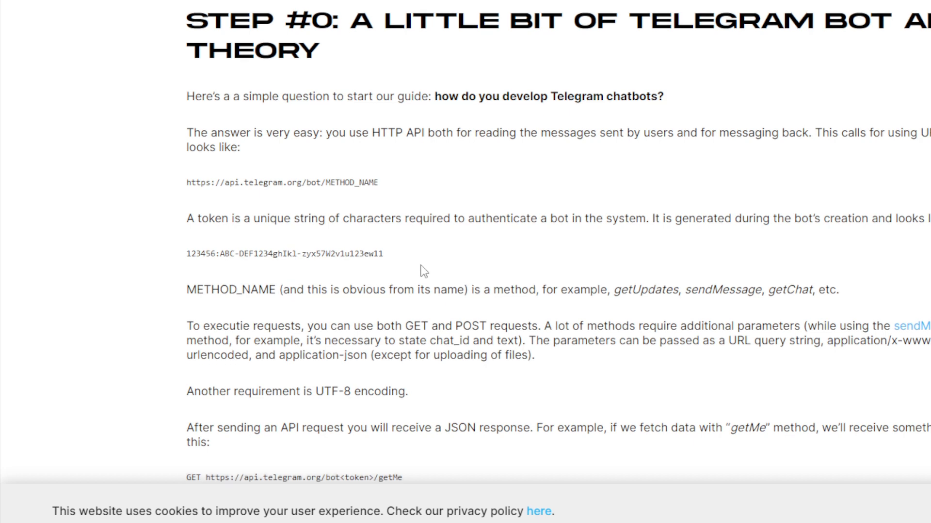
scroll("down", 3)
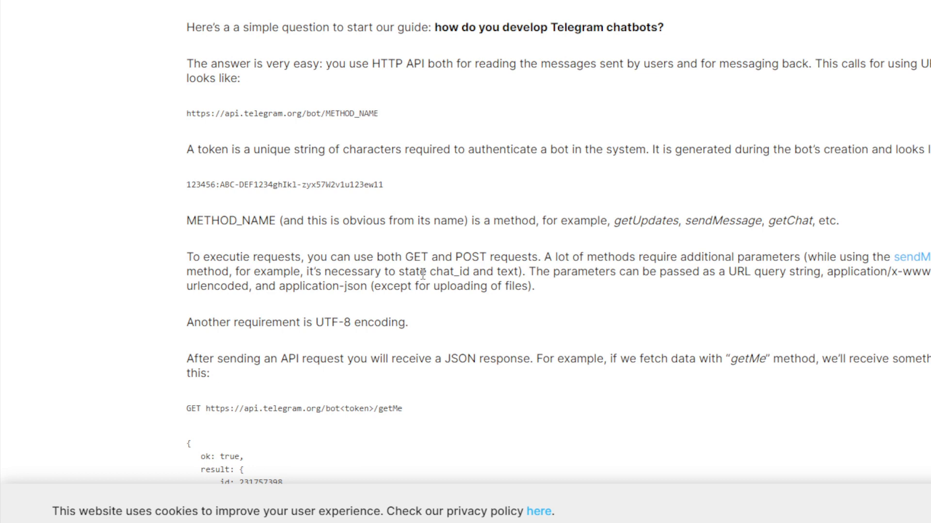
- Read through the GET getMe example and its JSON response, toward receiving messages via getUpdates
scroll("down", 3)
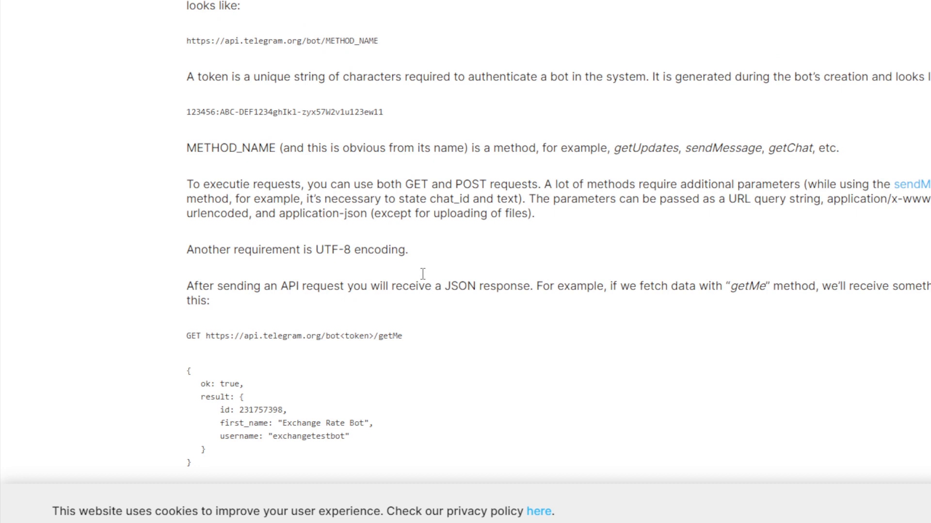
mouse_move(423, 291)
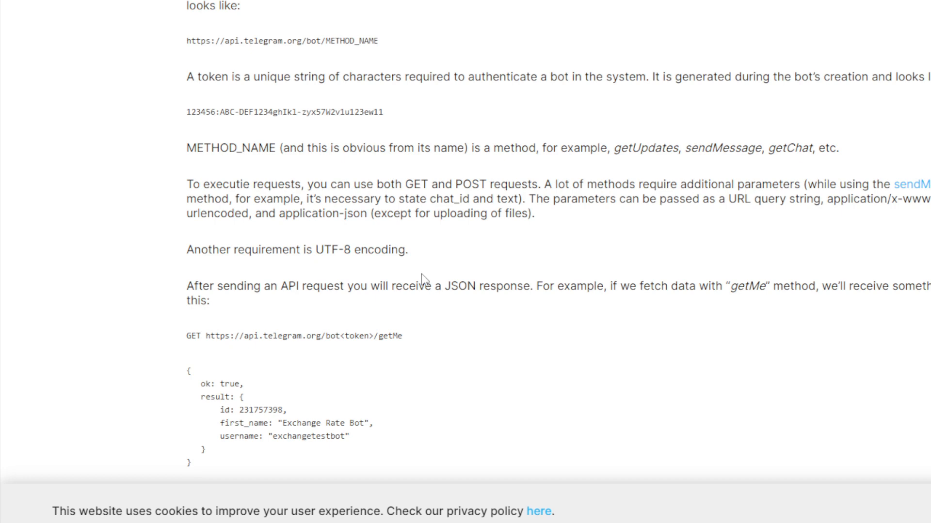
scroll("down", 3)
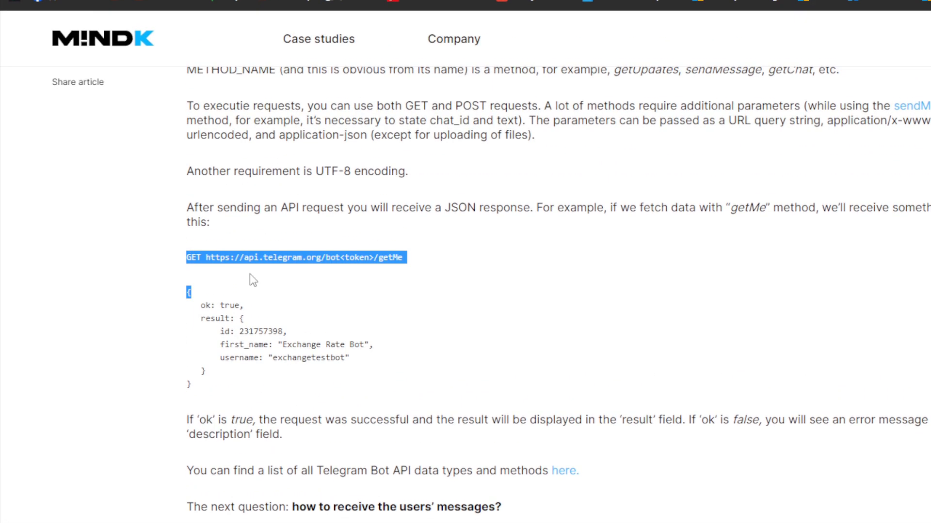
scroll("down", 3)
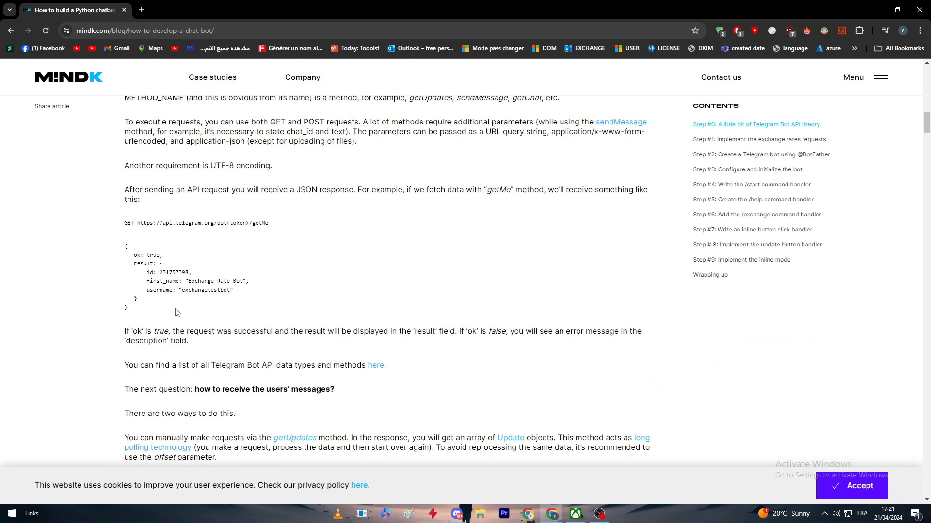
scroll("down", 3)
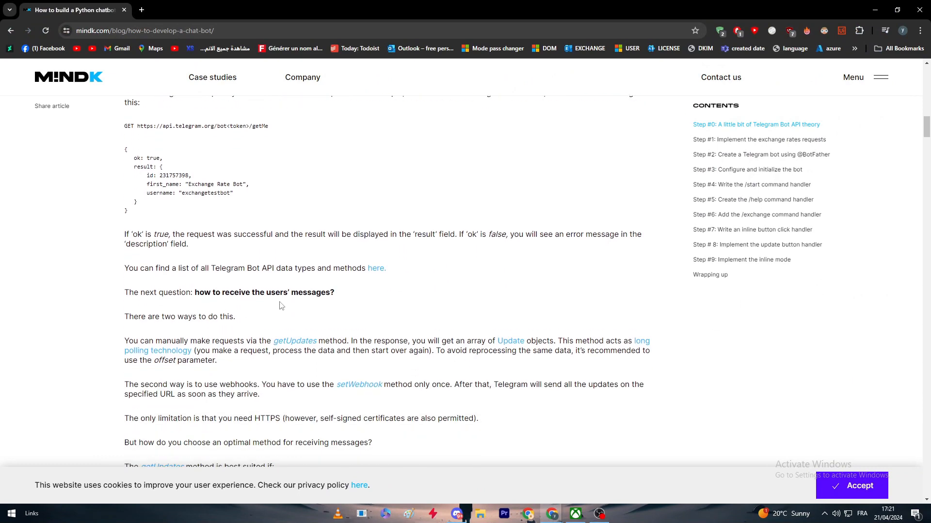
scroll("down", 3)
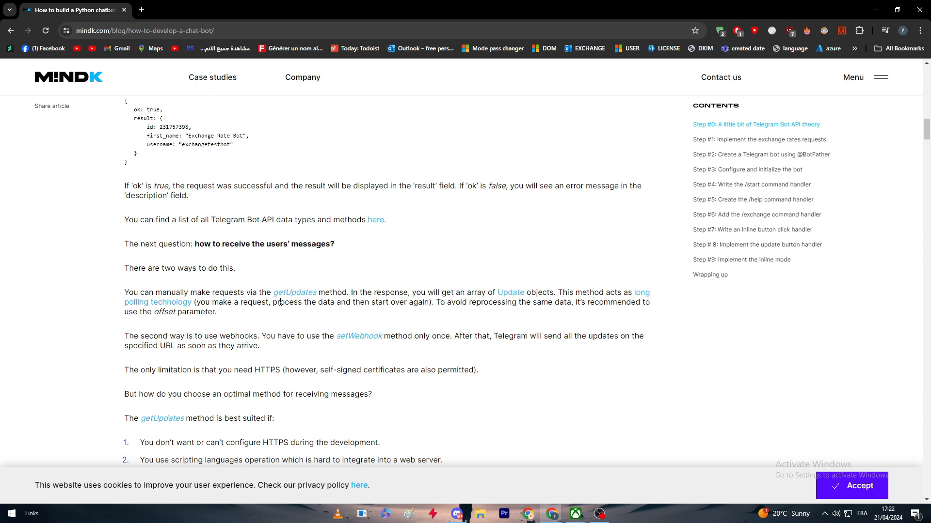
mouse_move(269, 283)
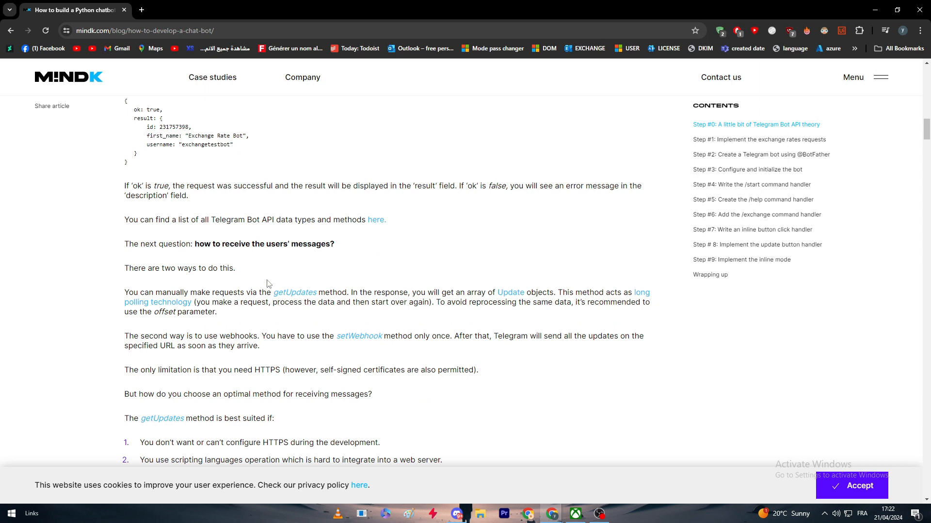
scroll("down", 3)
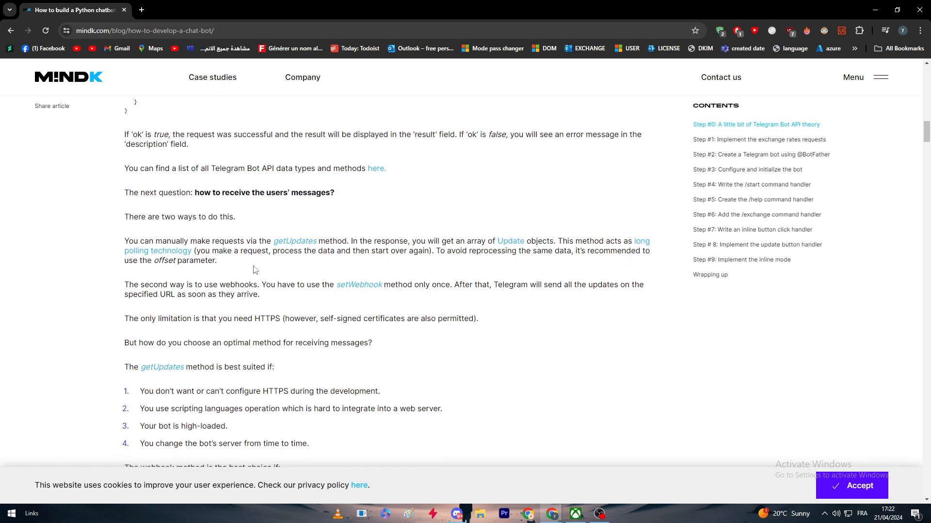
scroll("down", 3)
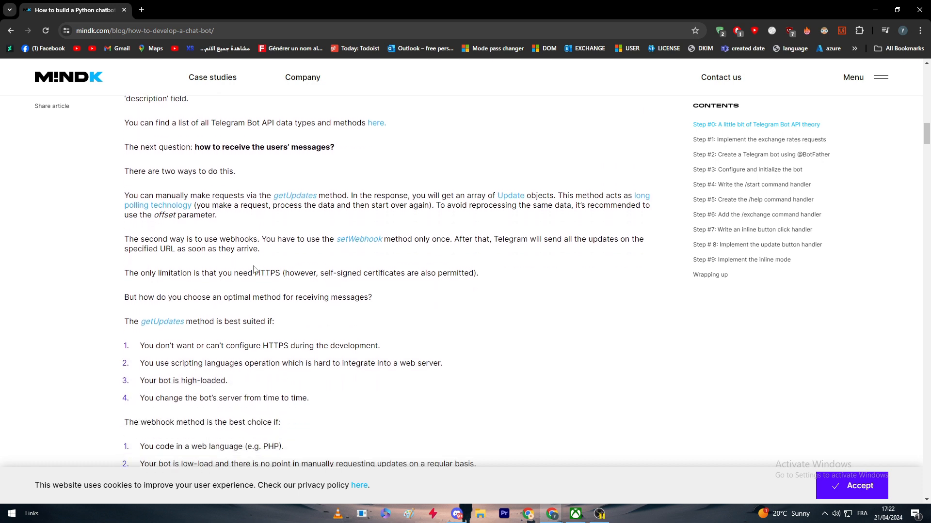
mouse_move(155, 196)
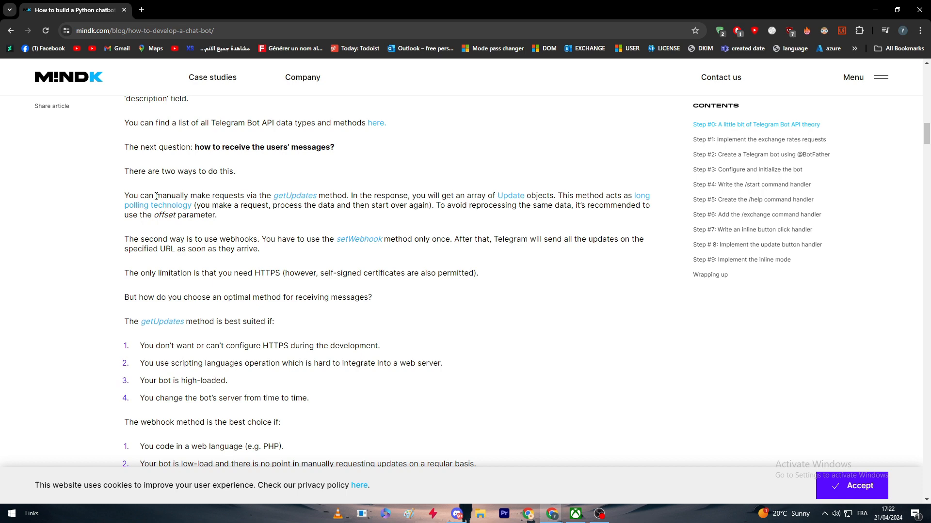
mouse_move(166, 236)
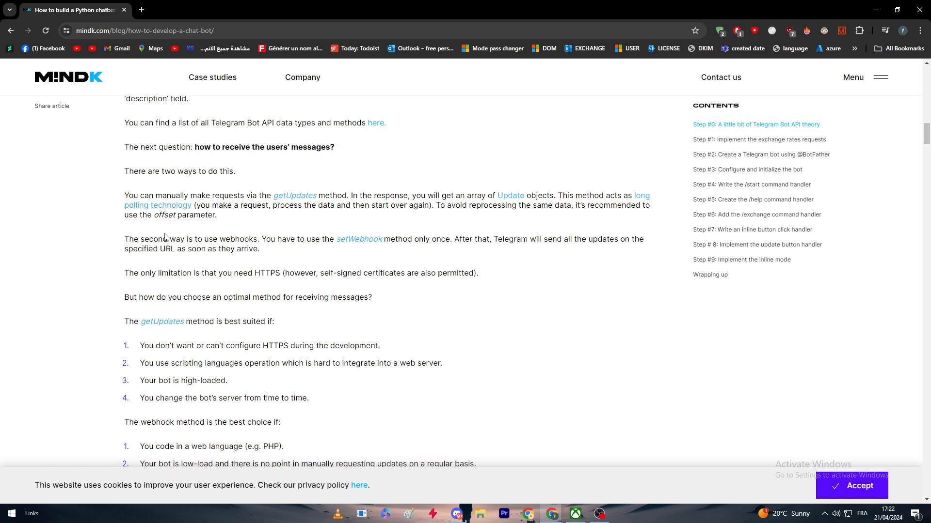
mouse_move(250, 204)
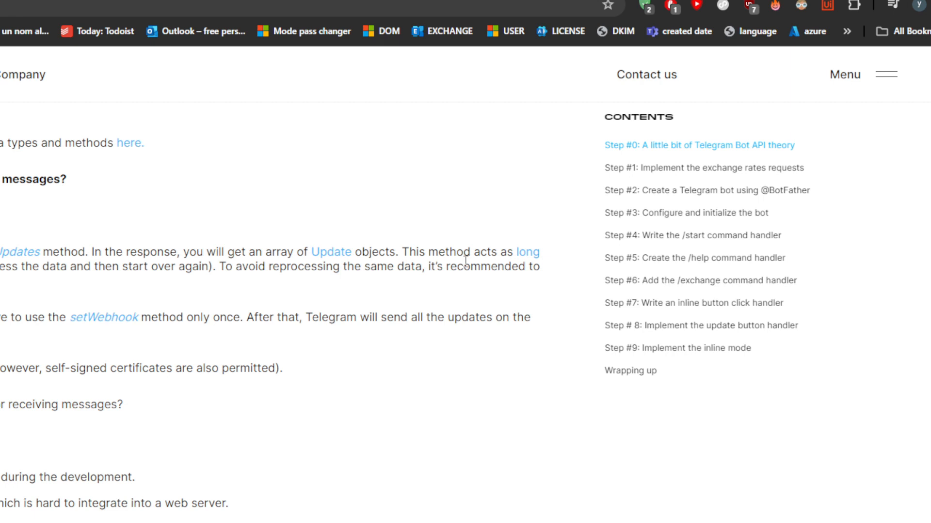
mouse_move(461, 262)
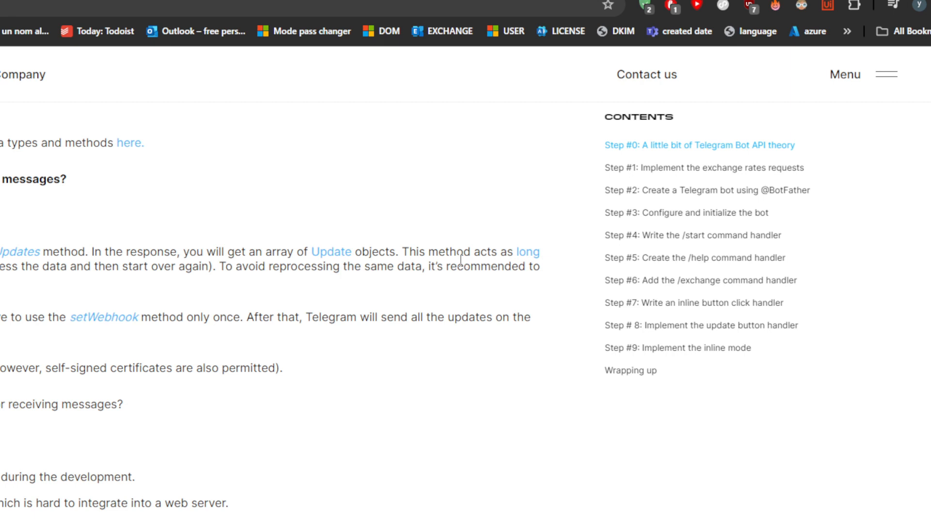
mouse_move(457, 256)
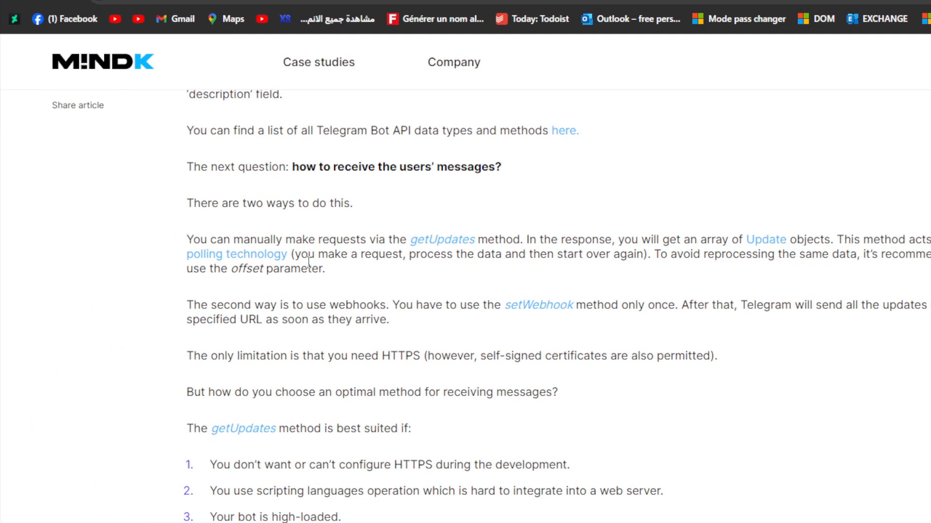
- Read past the webhook criteria to the BotFather note and the Bot API libraries, including pyTelegramBotApi
scroll("down", 3)
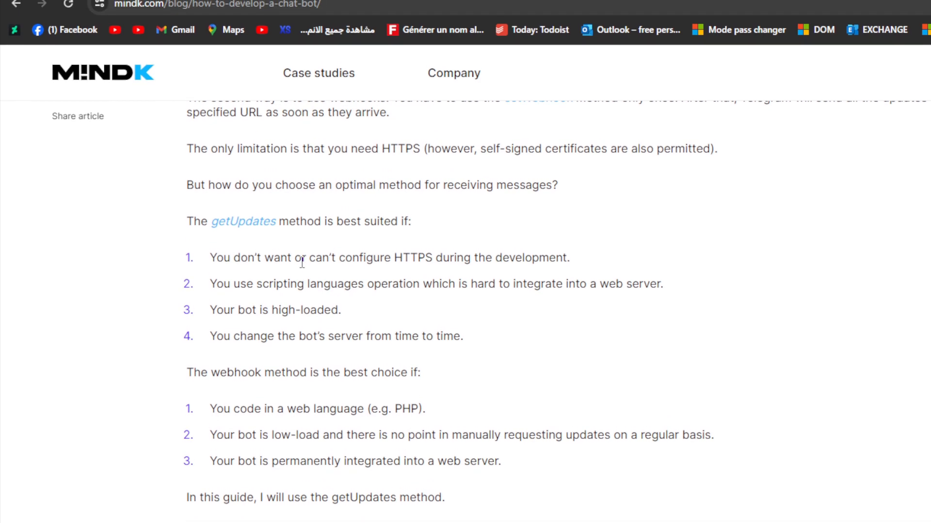
scroll("down", 3)
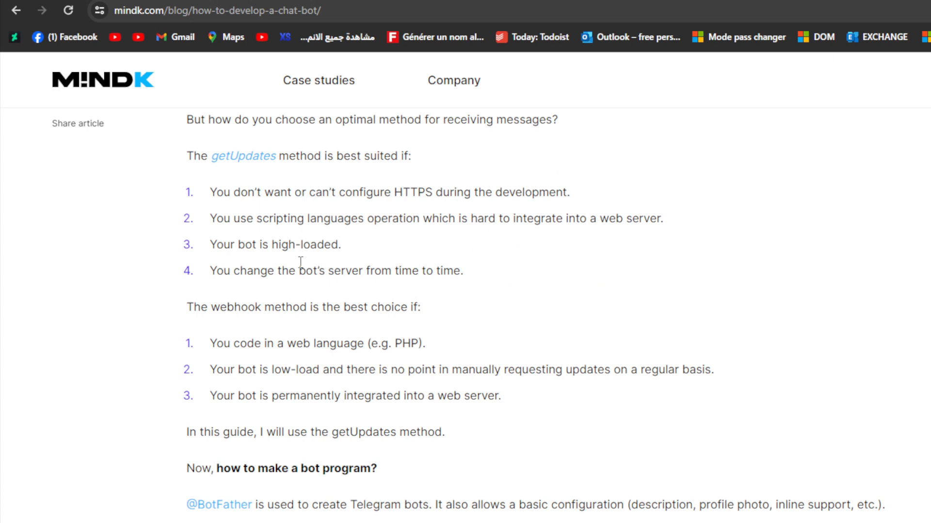
mouse_move(302, 272)
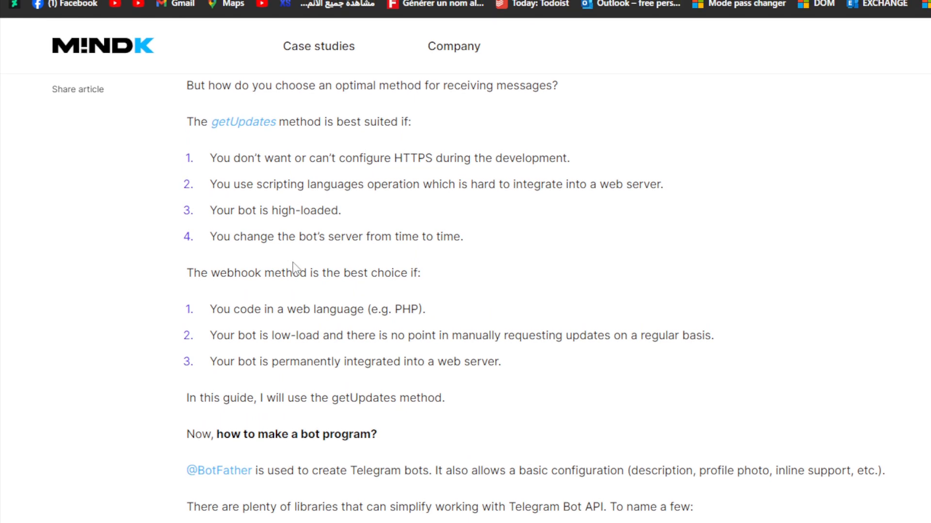
scroll("down", 3)
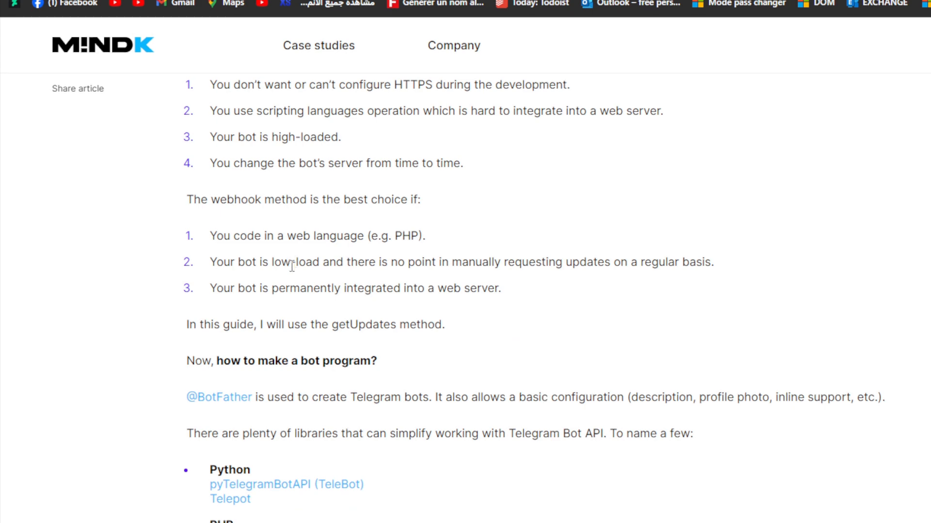
scroll("down", 3)
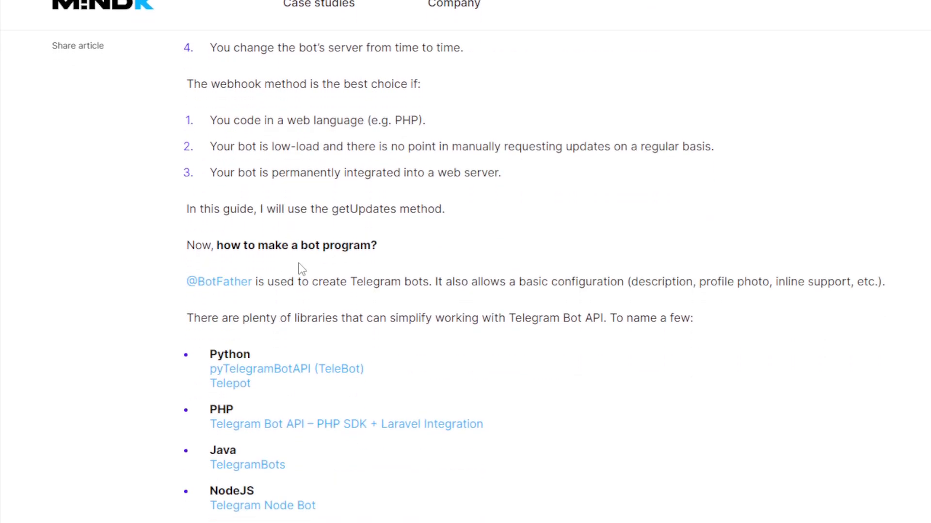
scroll("down", 3)
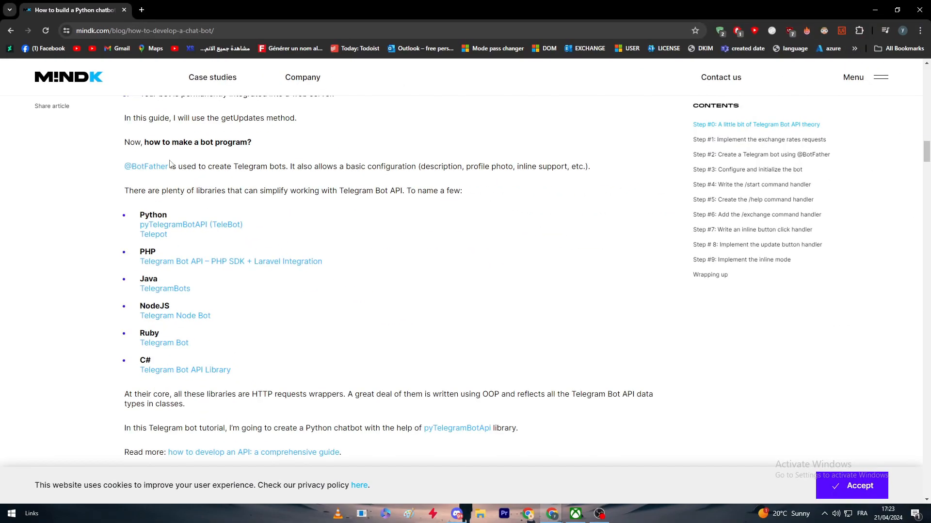
- Open BotFather's Telegram Web contact page in a new tab, declining the Telegram Desktop prompt
left_click(145, 166)
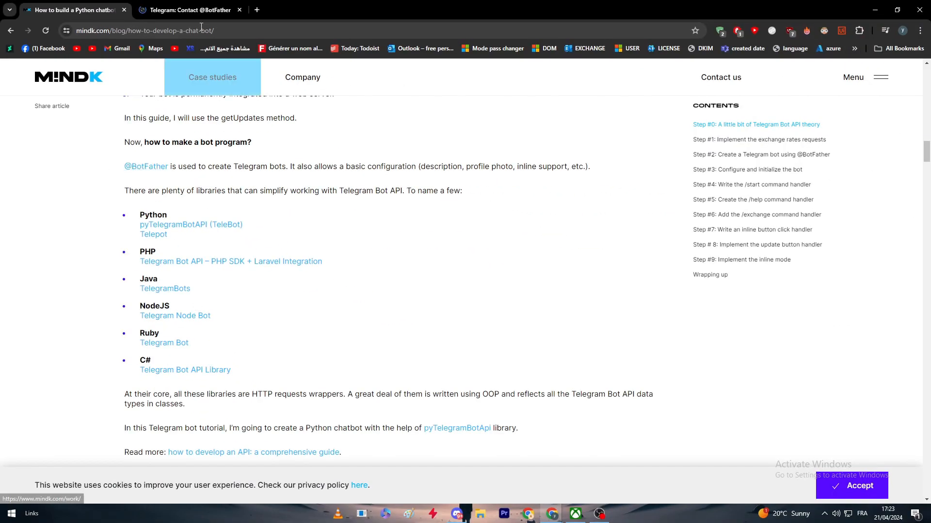
left_click(188, 10)
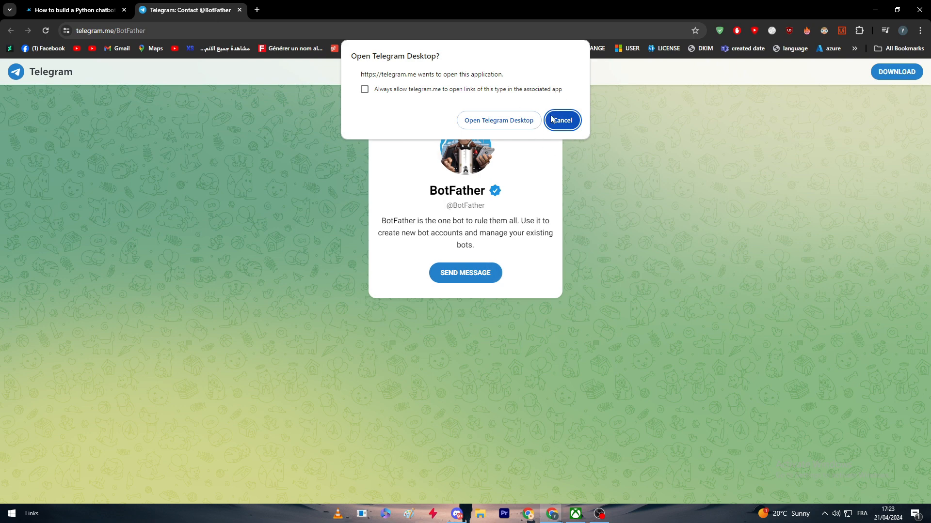
left_click(563, 121)
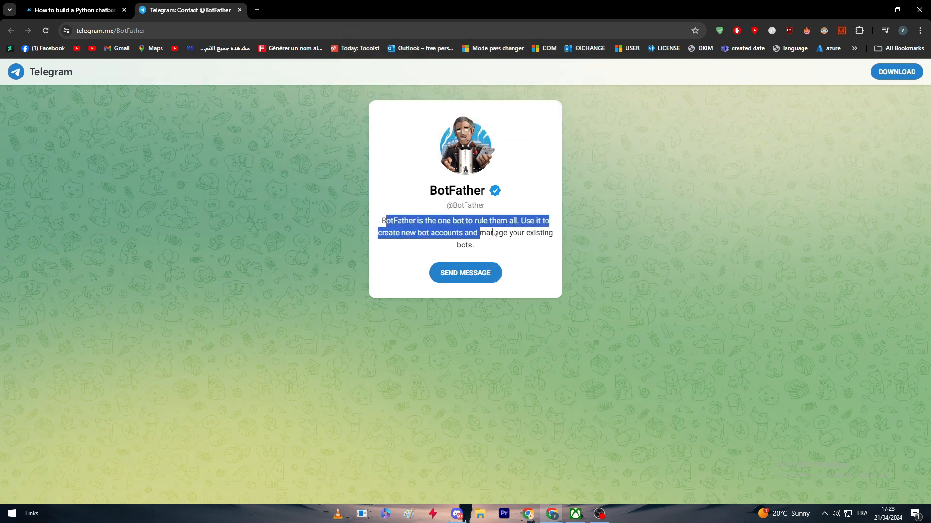
left_click(474, 233)
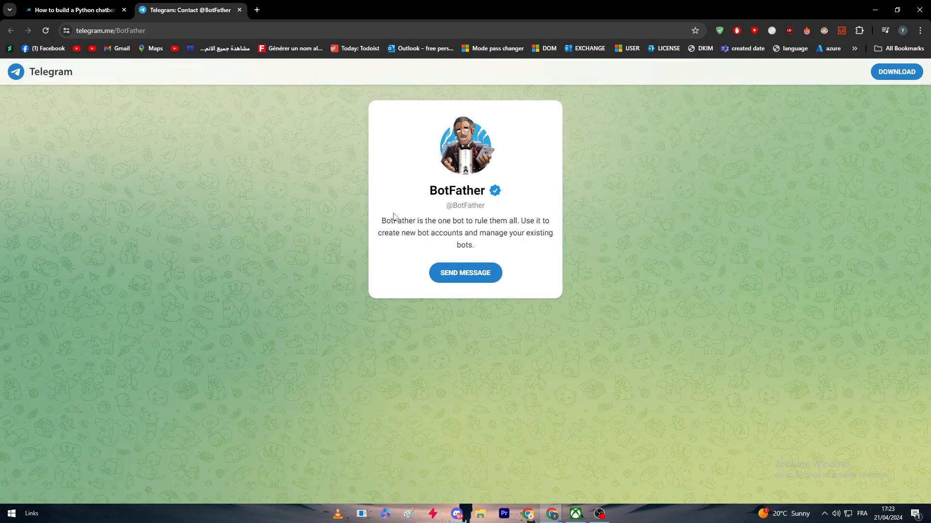
- Switch between the BotFather tab and the MindK article, ending on the article
left_click(72, 10)
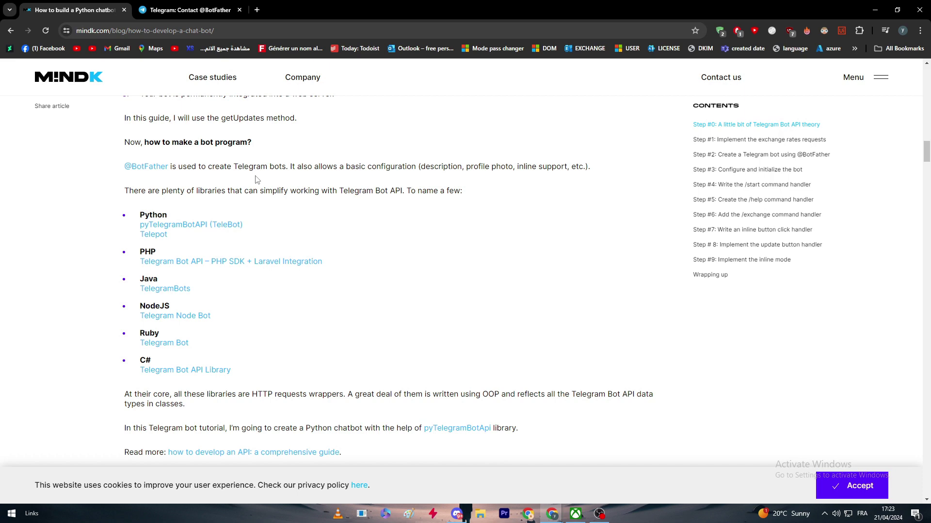
mouse_move(308, 182)
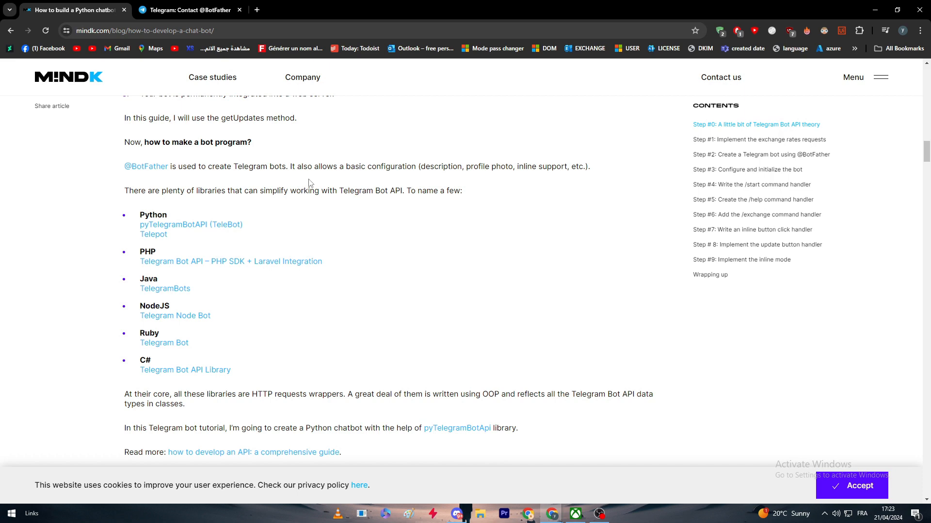
left_click(192, 10)
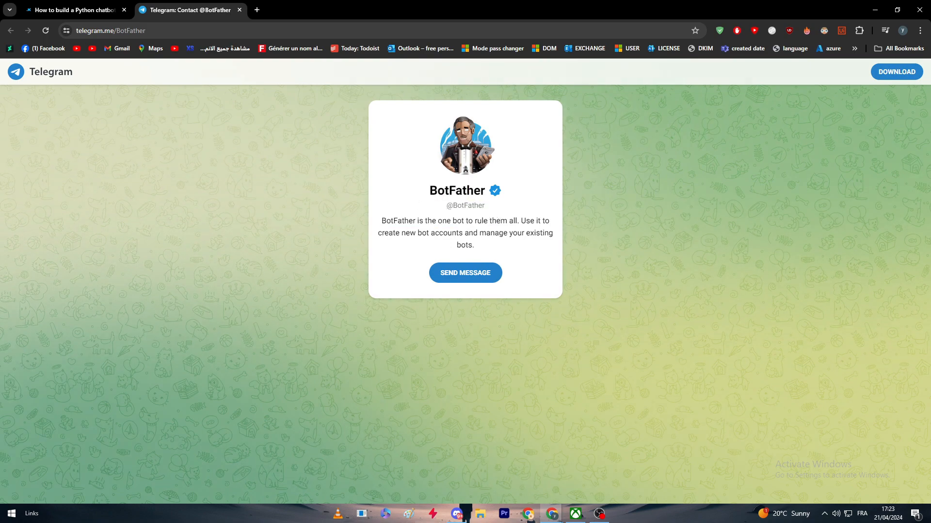
left_click(73, 10)
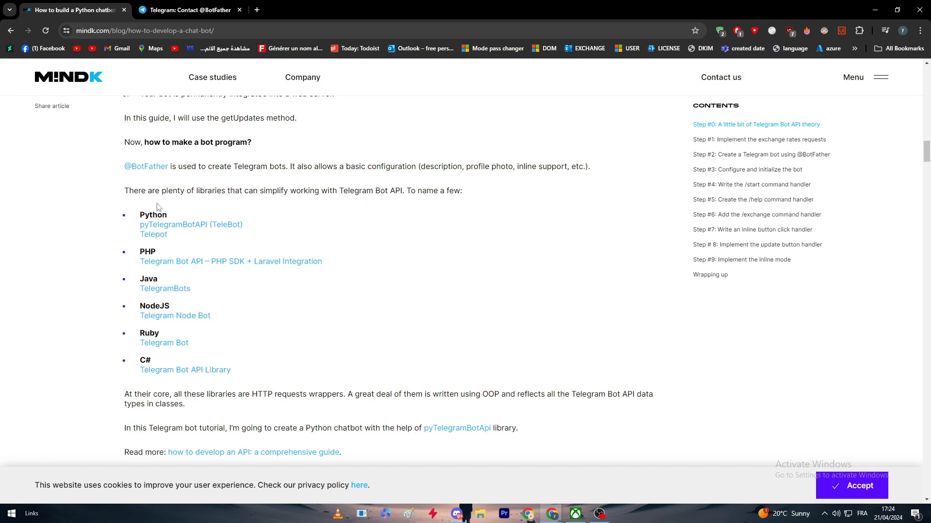
mouse_move(275, 205)
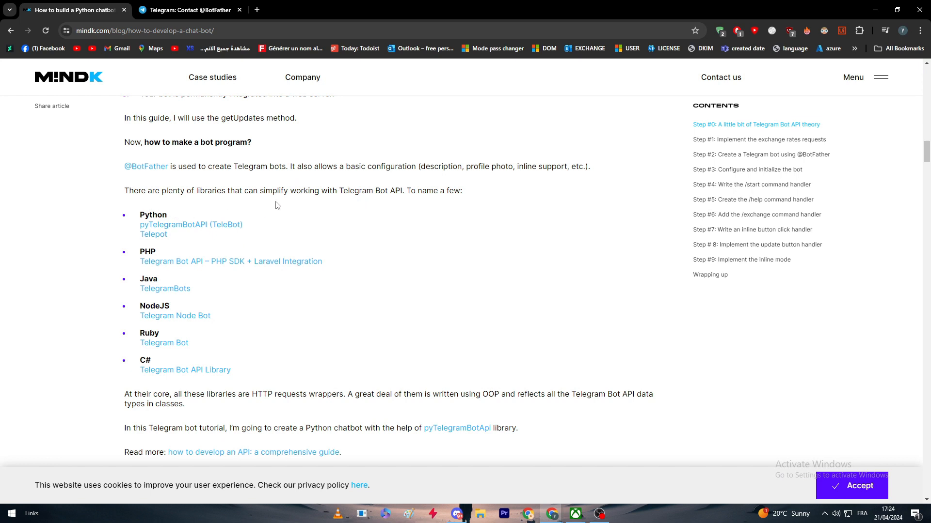
mouse_move(280, 210)
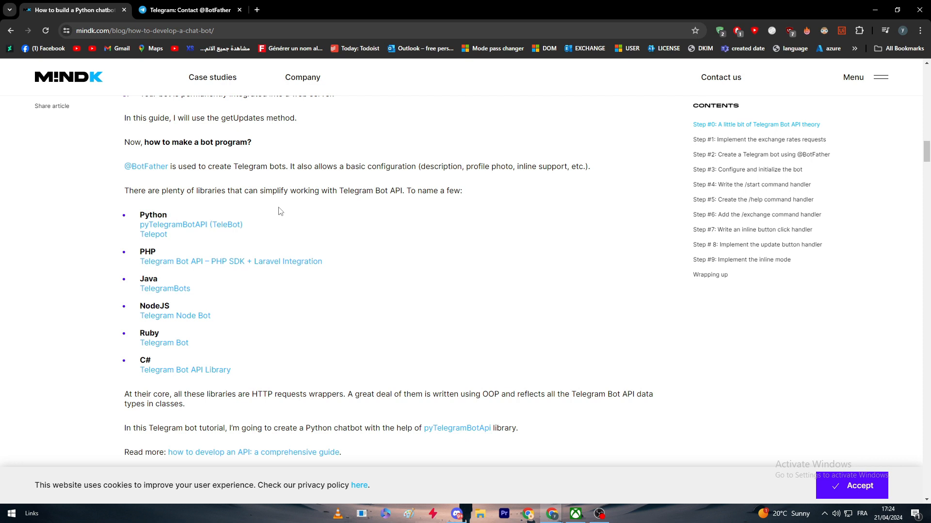
mouse_move(328, 231)
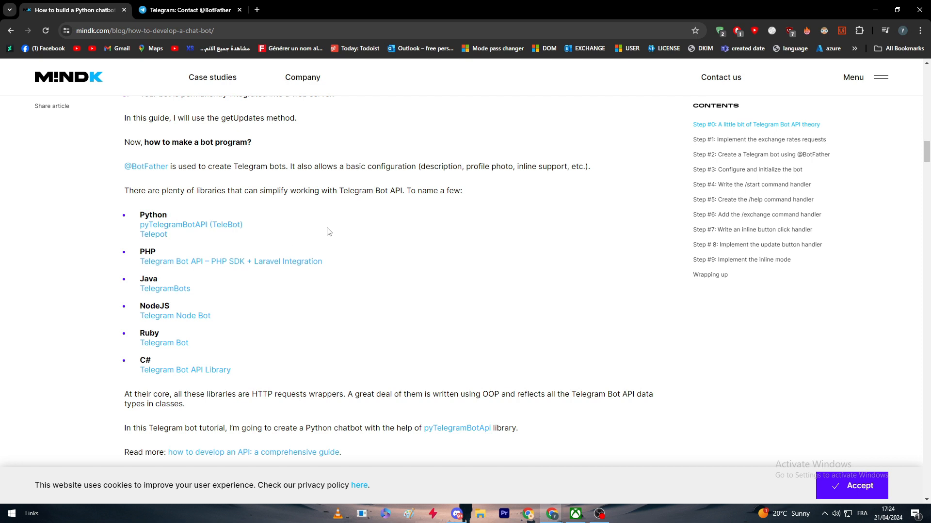
mouse_move(337, 235)
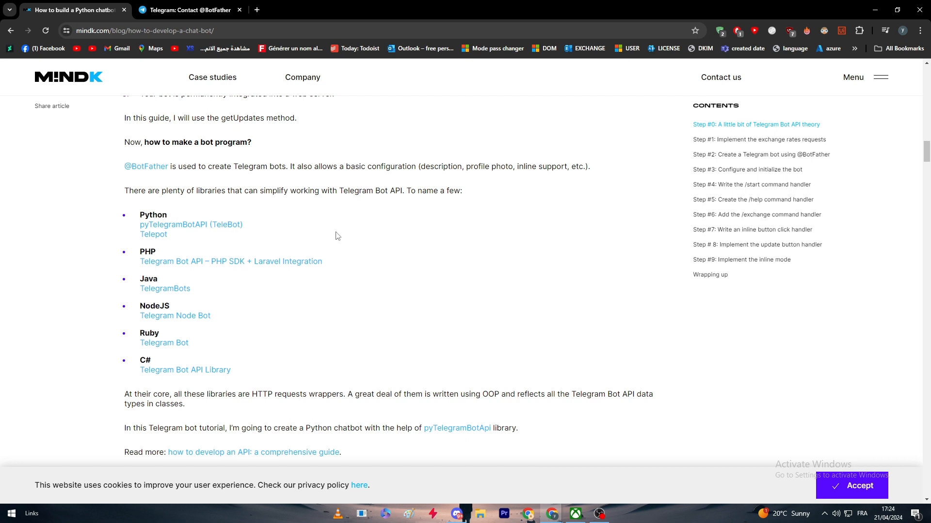
mouse_move(340, 242)
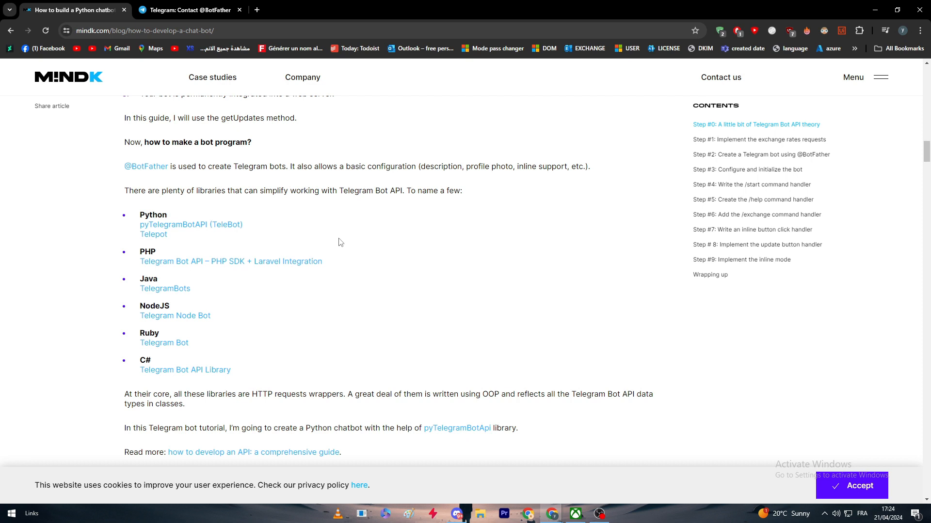
- View the pyTelegramBotAPI GitHub repository tab, then go back to the chatbot article
scroll("down", 3)
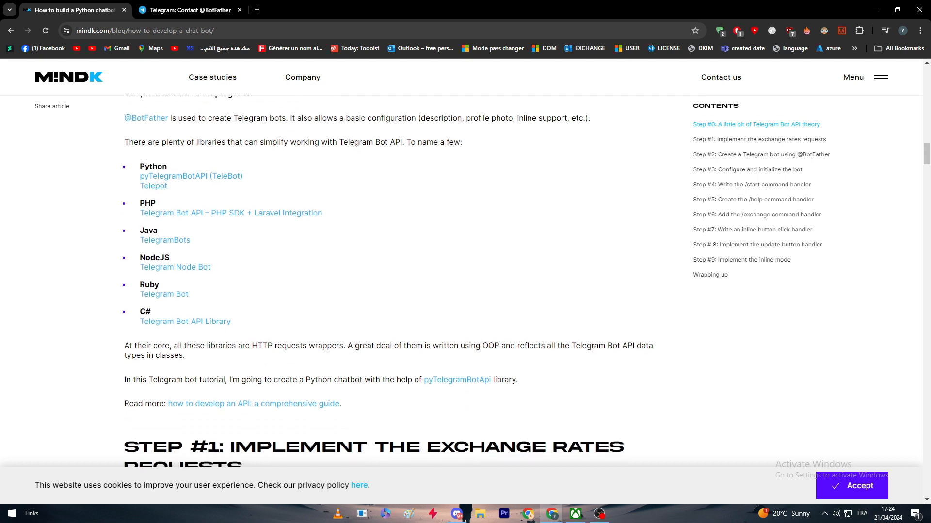
mouse_move(154, 183)
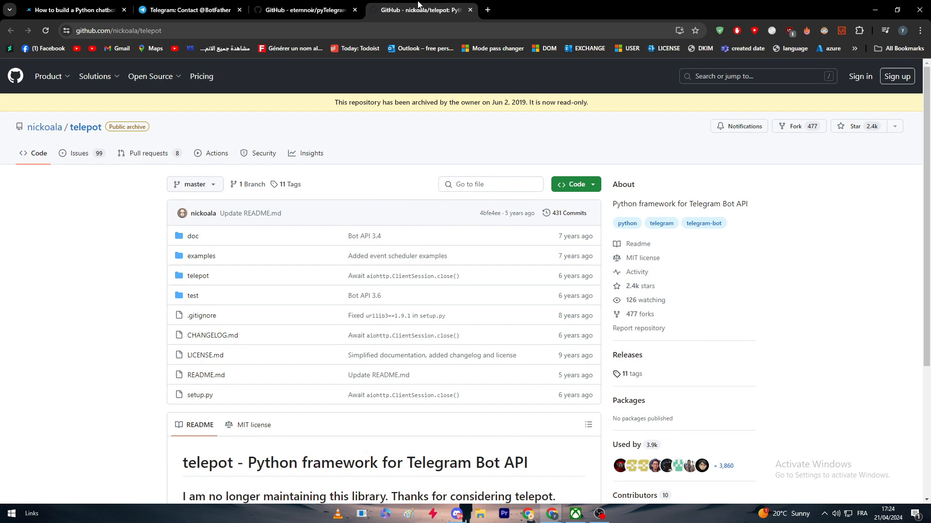
left_click(309, 10)
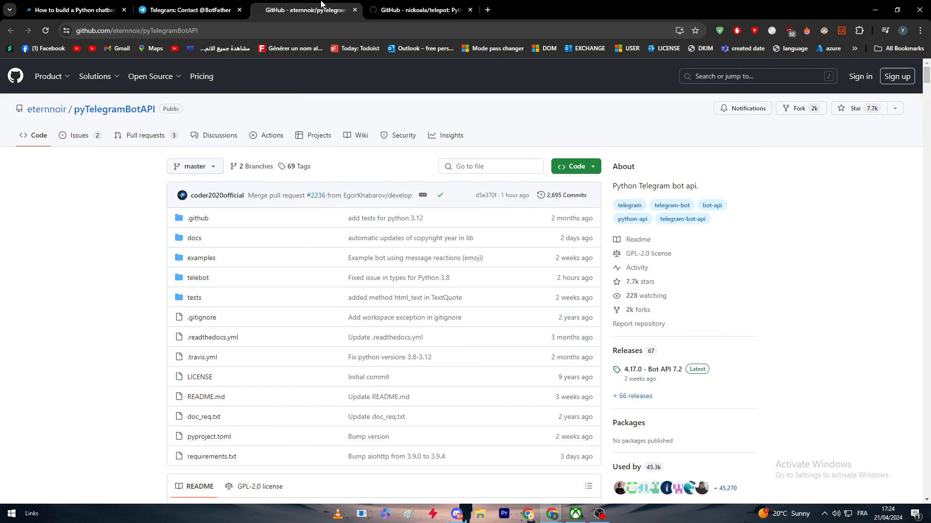
left_click(73, 10)
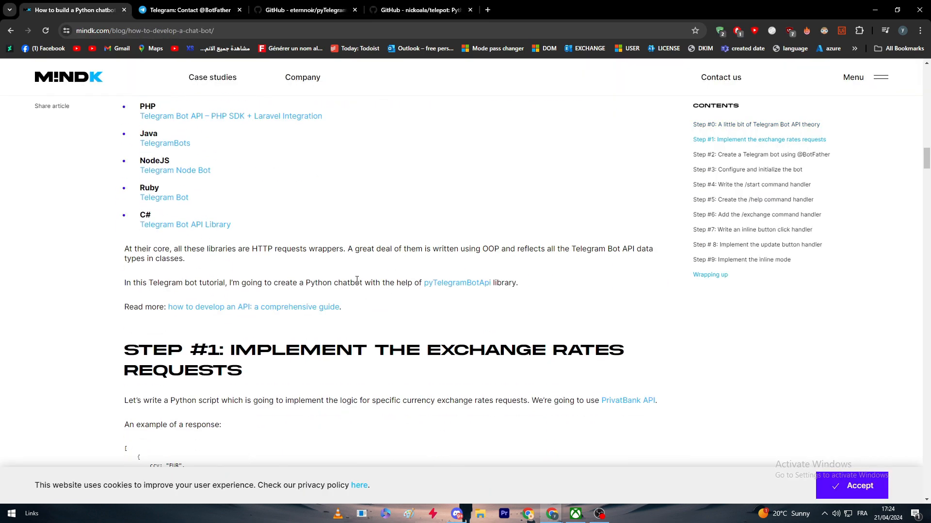
mouse_move(409, 185)
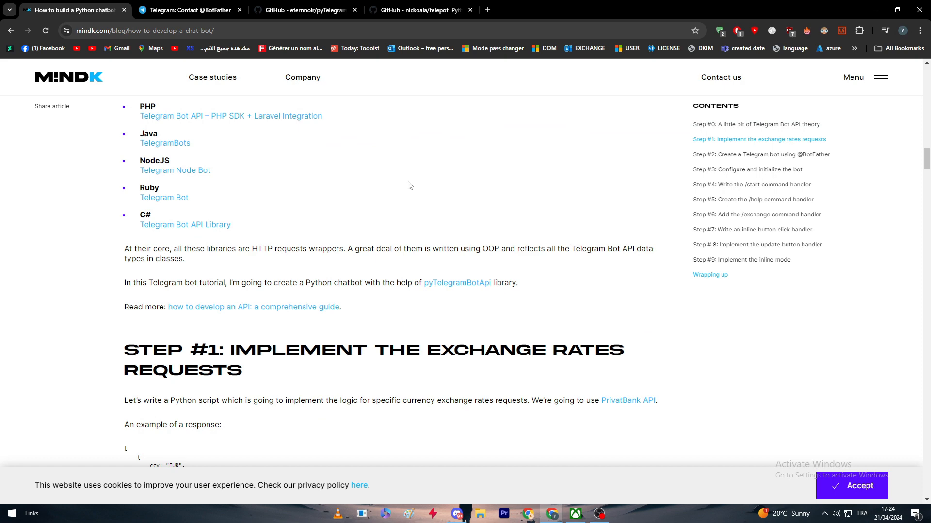
- Read through Step 1's exchange-rate code and Step 2's BotFather instructions to Step 3's configuration code
scroll("down", 3)
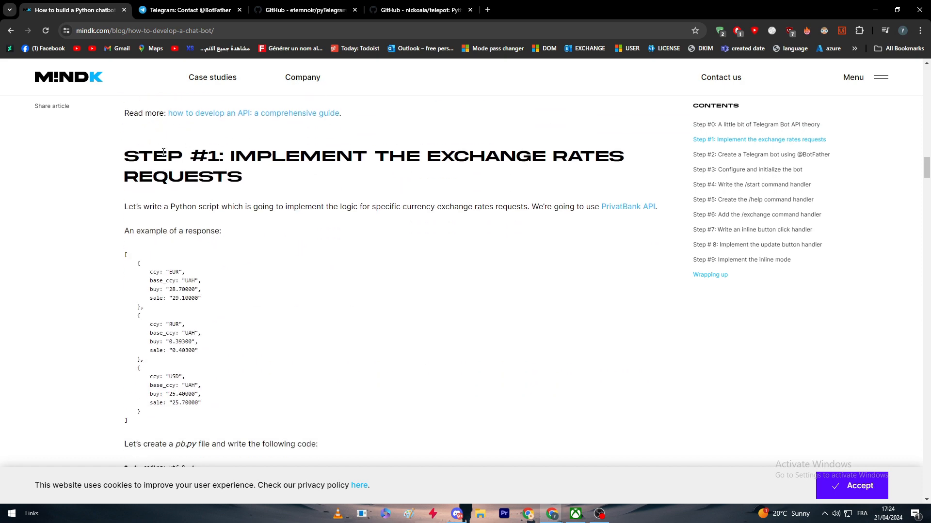
mouse_move(226, 236)
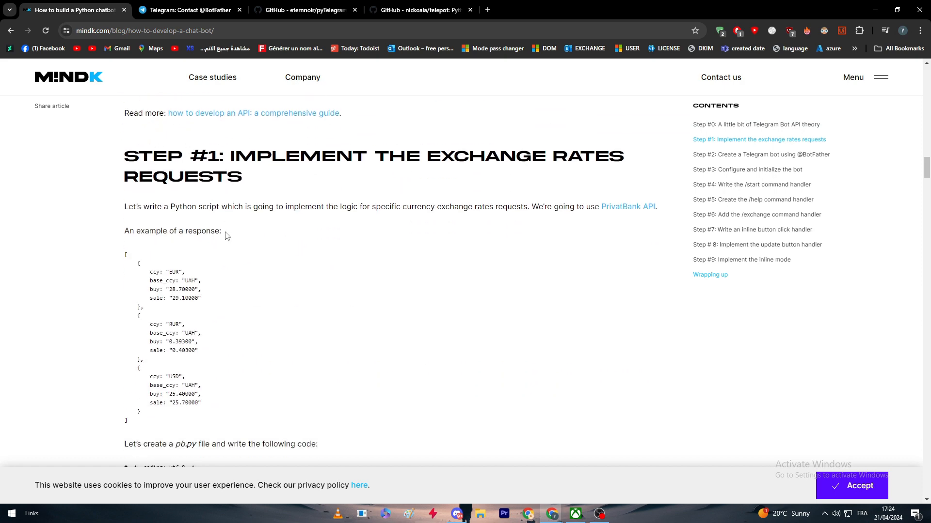
scroll("down", 3)
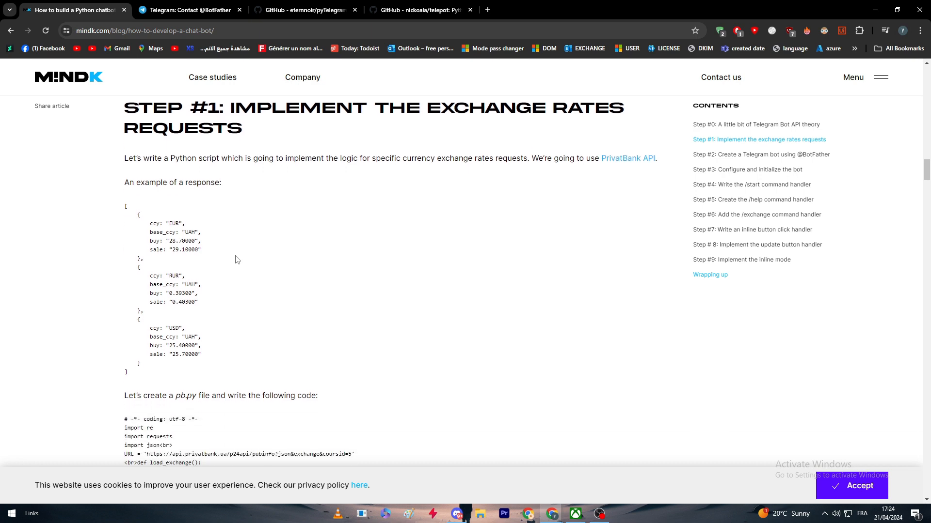
mouse_move(229, 266)
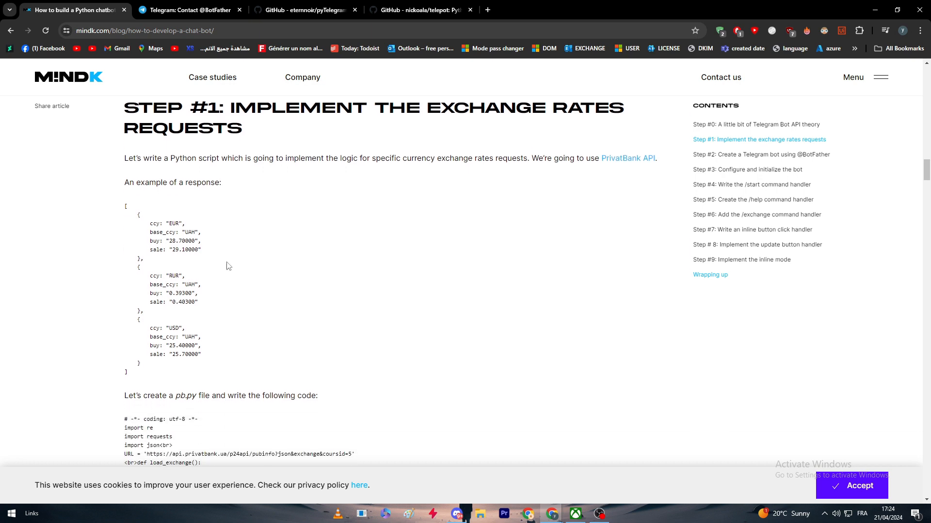
mouse_move(221, 277)
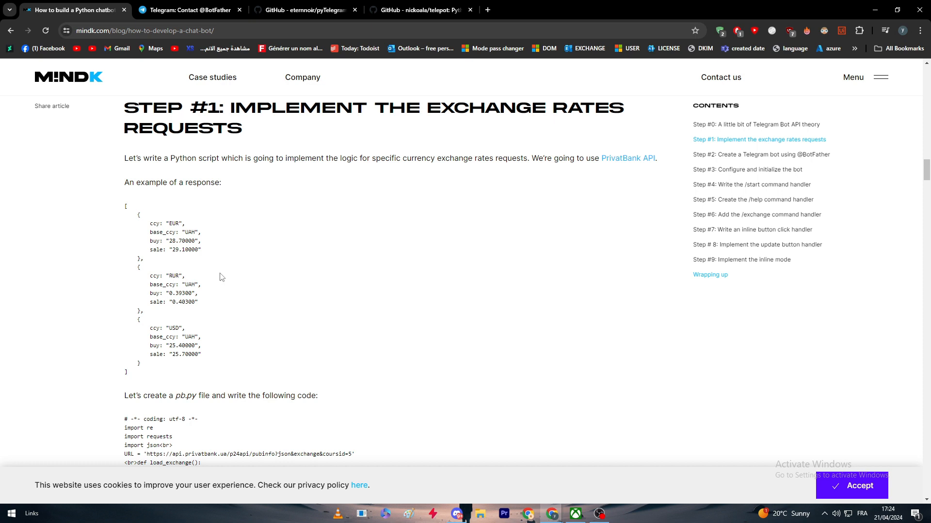
scroll("down", 3)
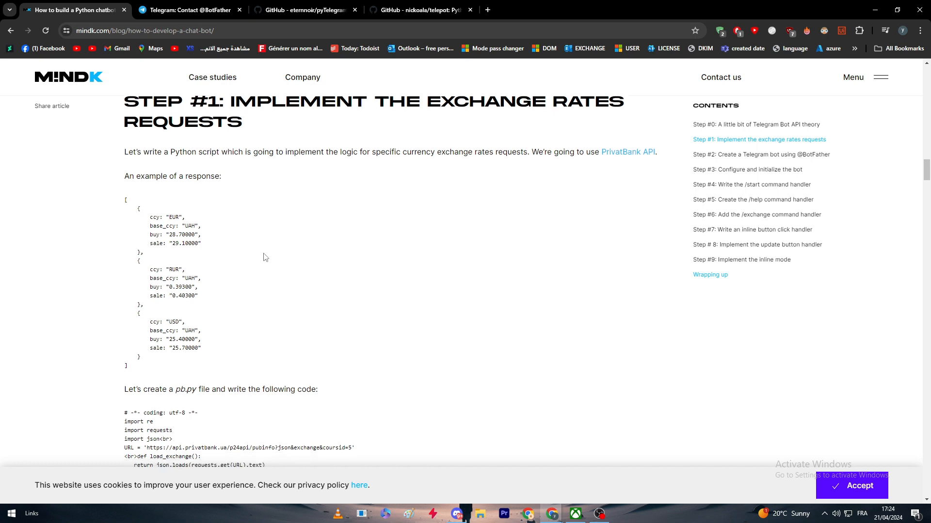
scroll("down", 3)
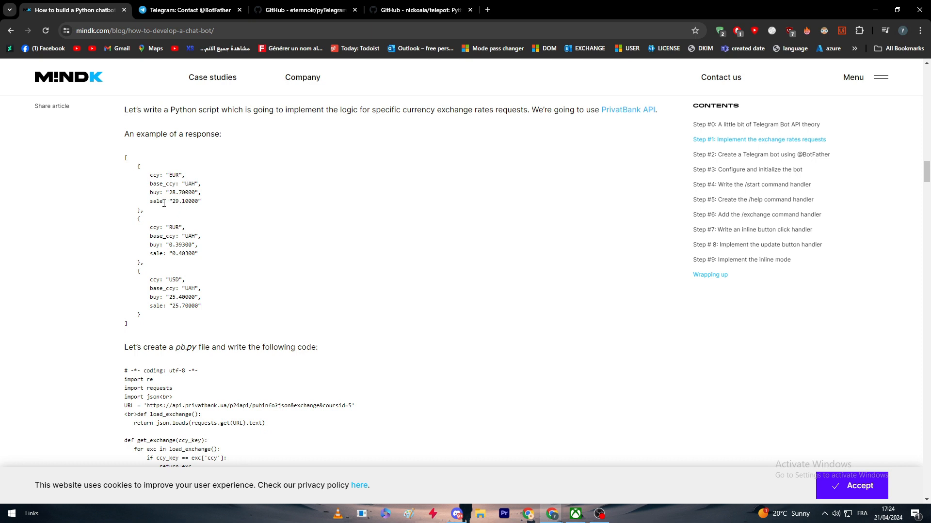
mouse_move(186, 216)
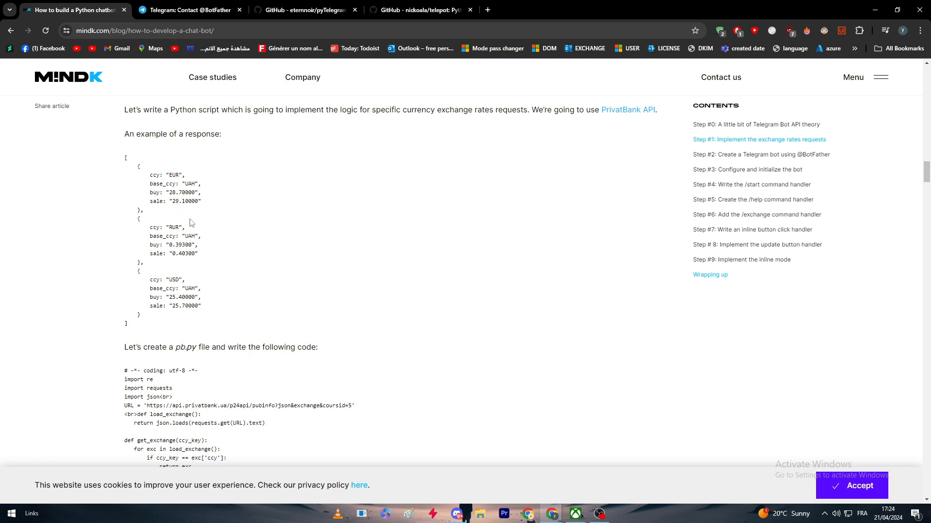
scroll("down", 3)
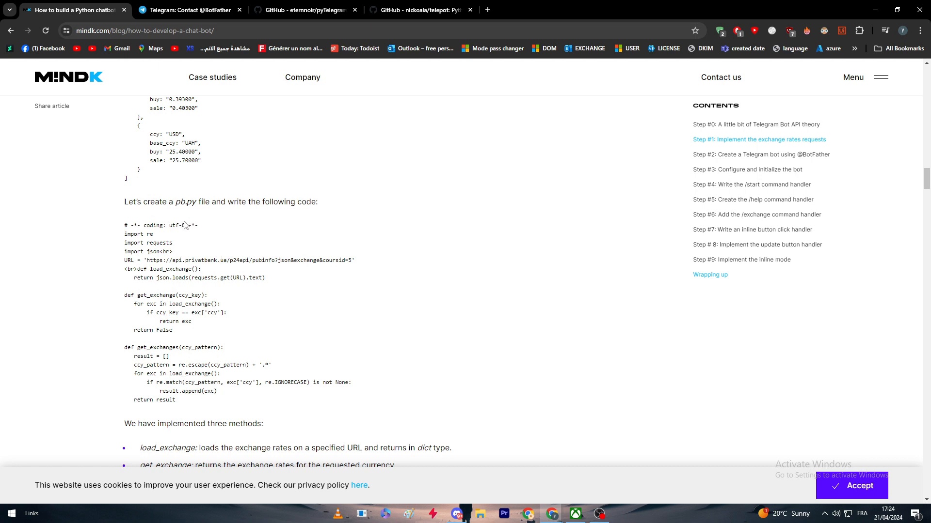
scroll("down", 3)
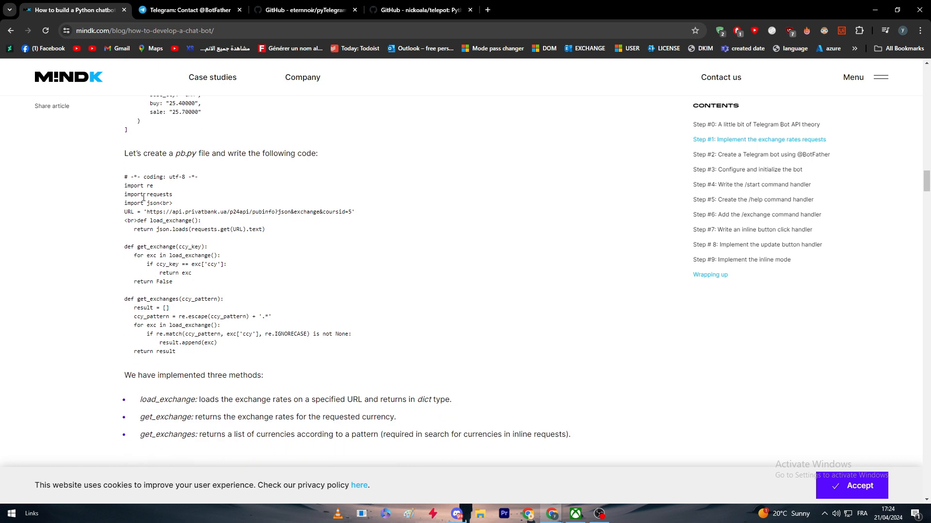
mouse_move(332, 354)
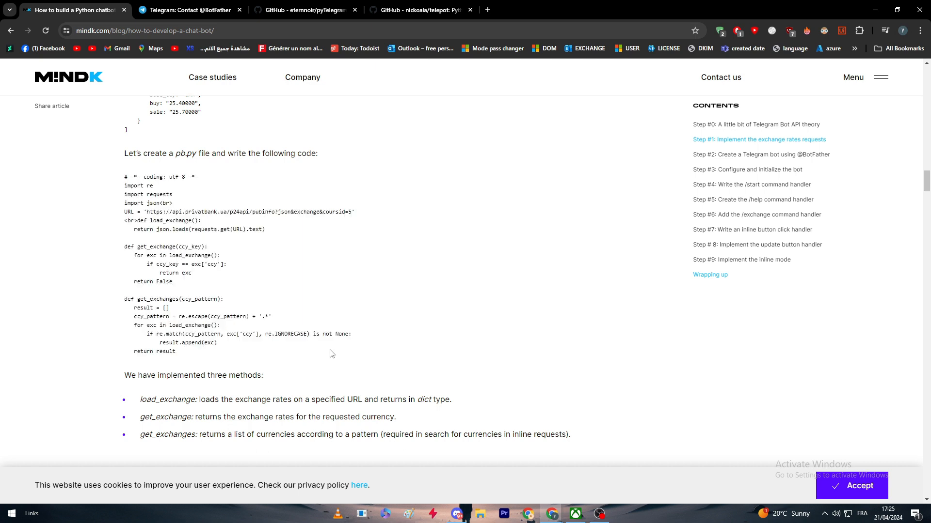
scroll("down", 3)
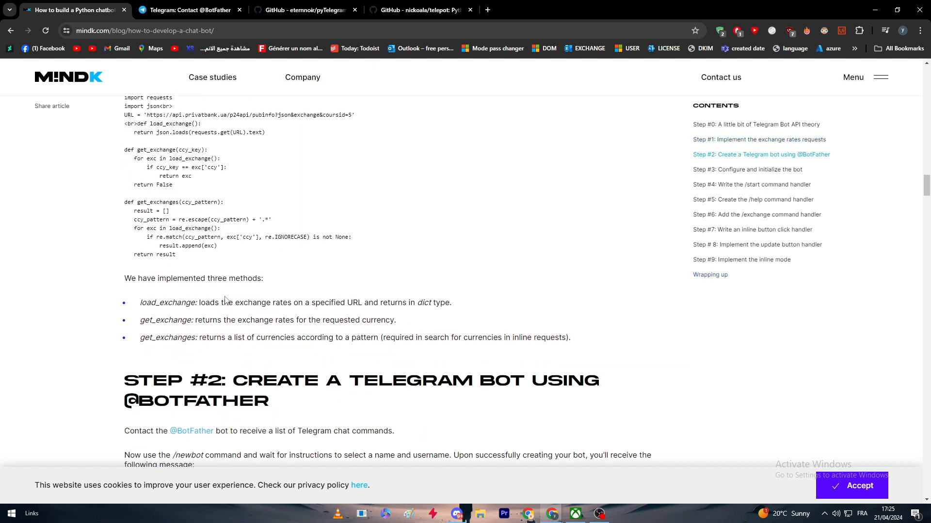
mouse_move(223, 291)
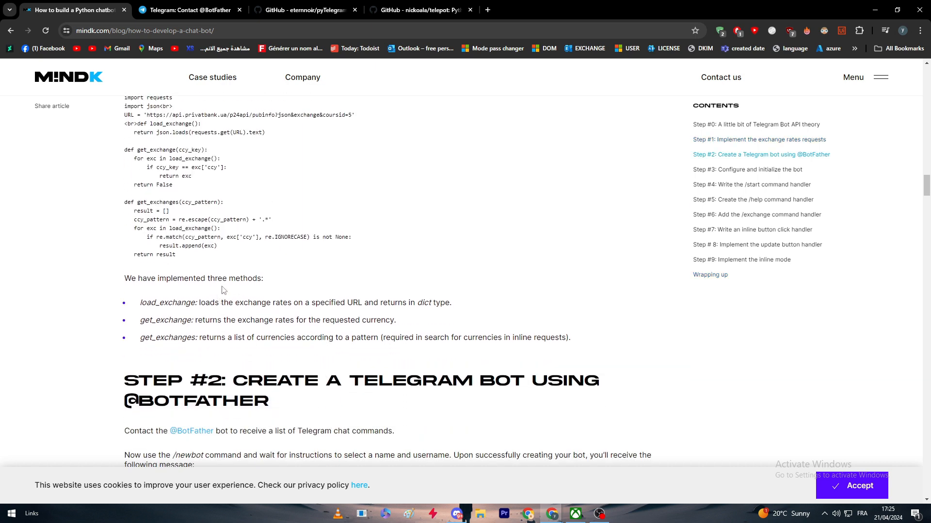
mouse_move(221, 303)
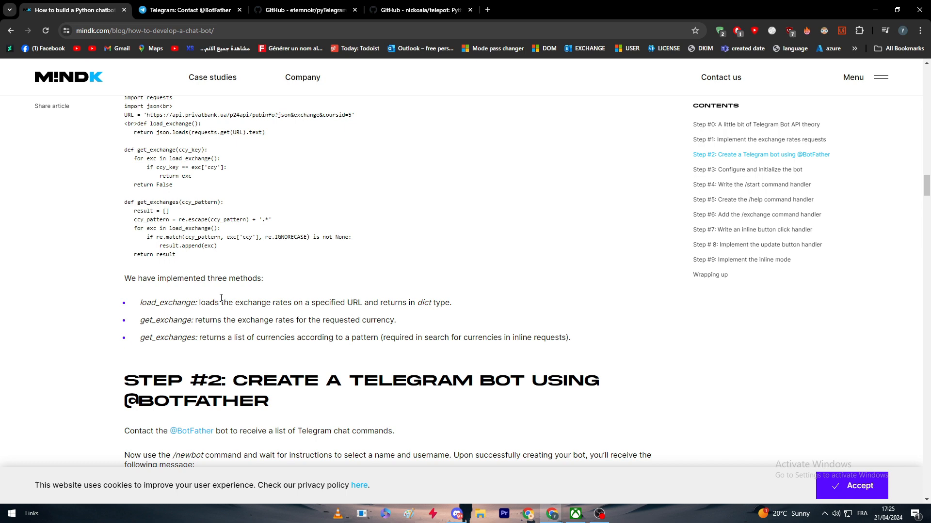
mouse_move(221, 297)
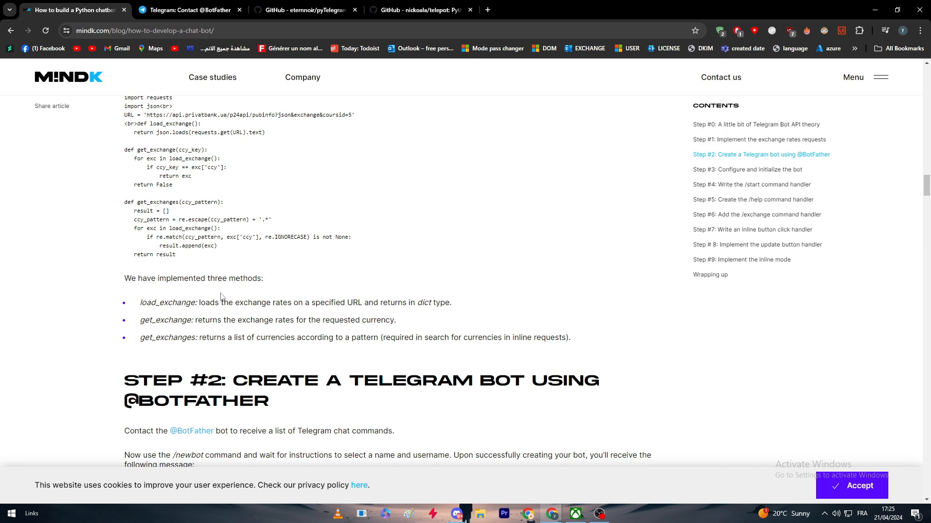
scroll("down", 3)
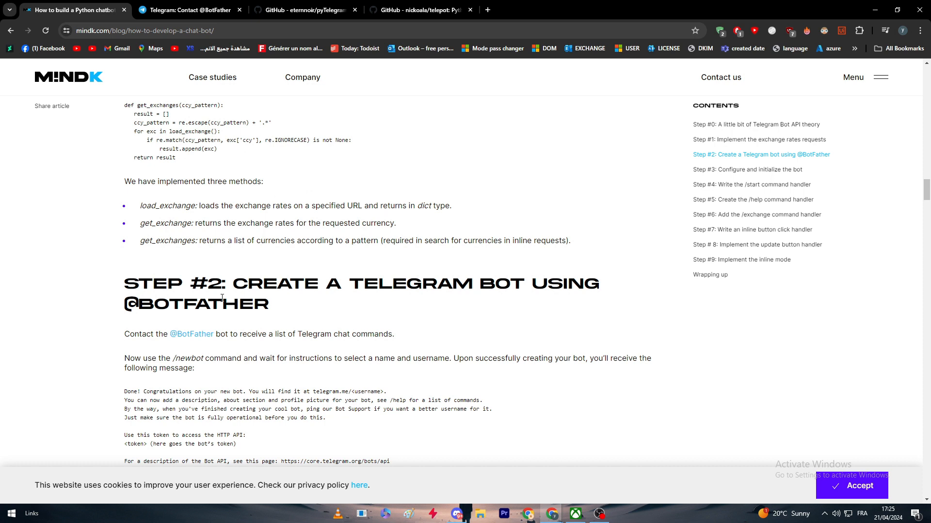
mouse_move(224, 268)
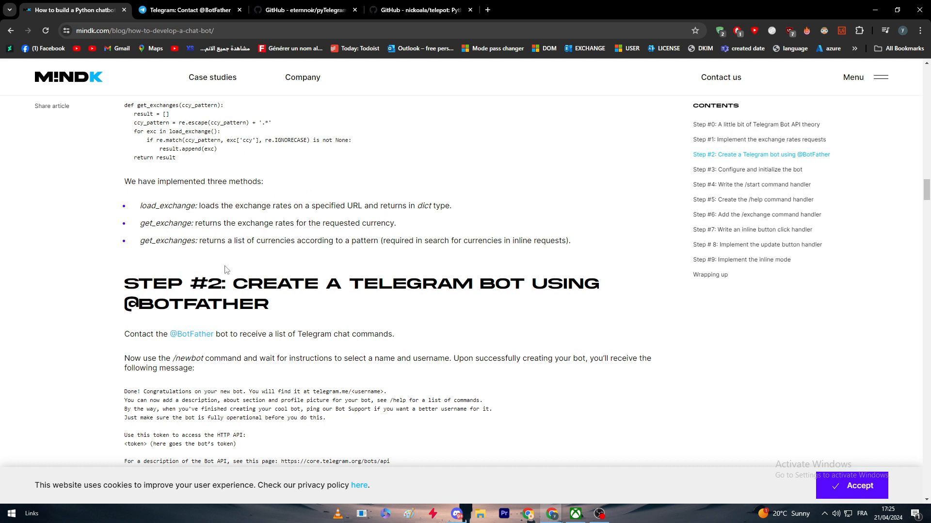
mouse_move(198, 260)
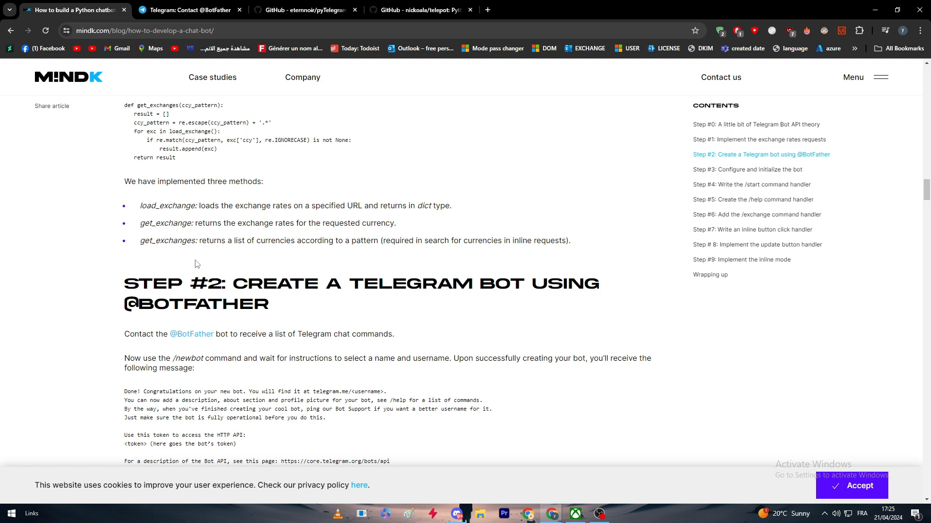
scroll("down", 3)
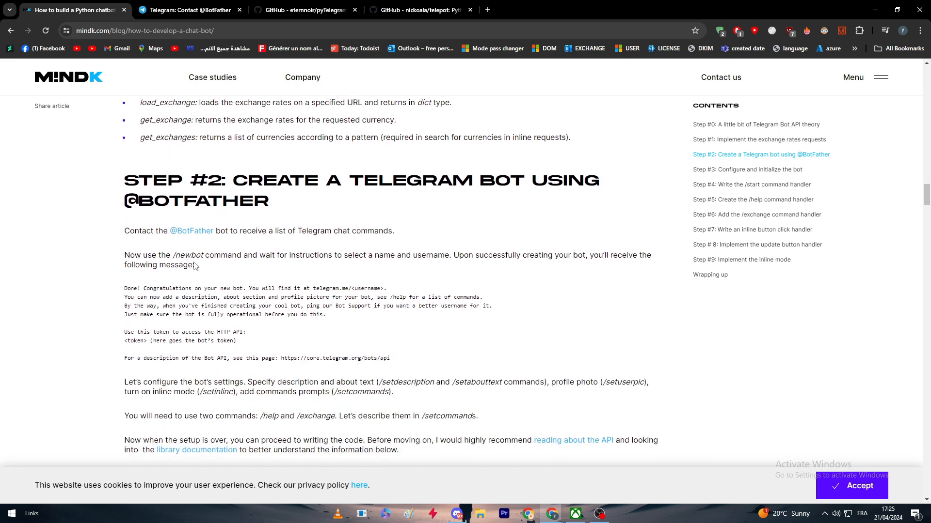
scroll("down", 3)
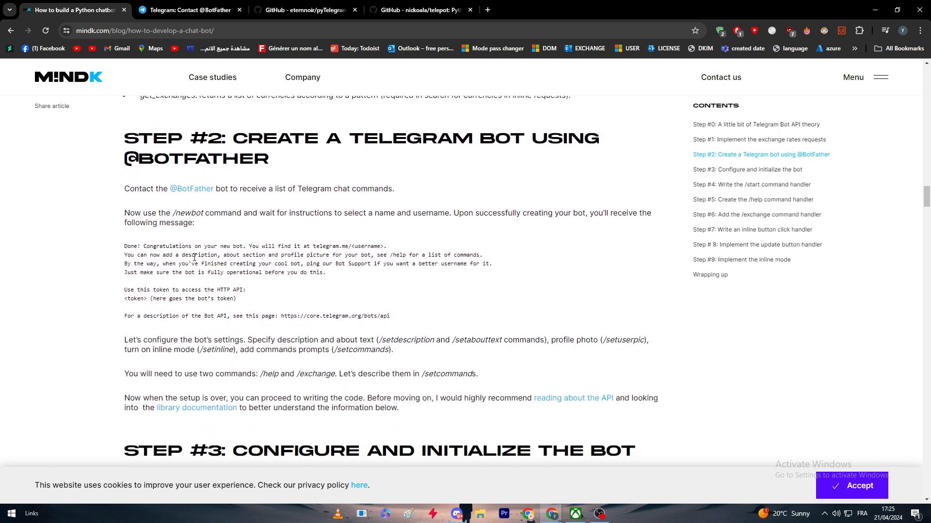
scroll("down", 3)
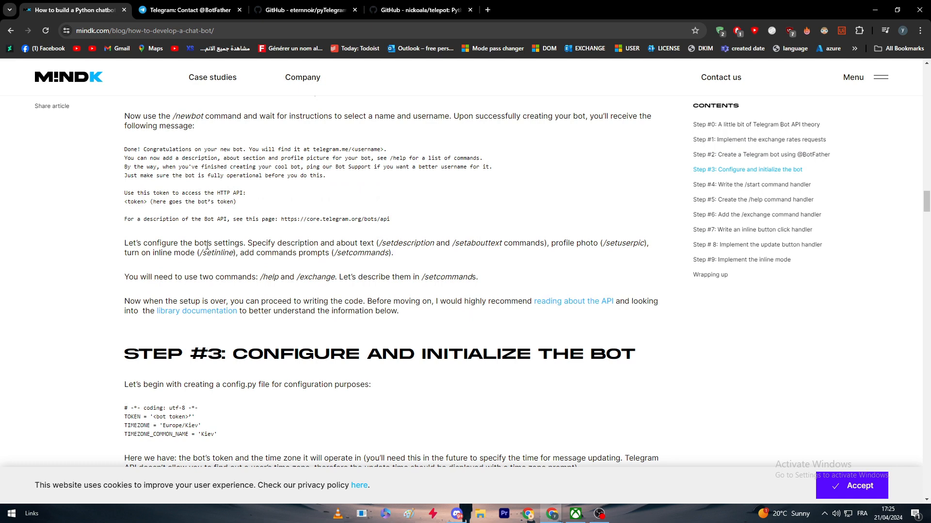
scroll("down", 3)
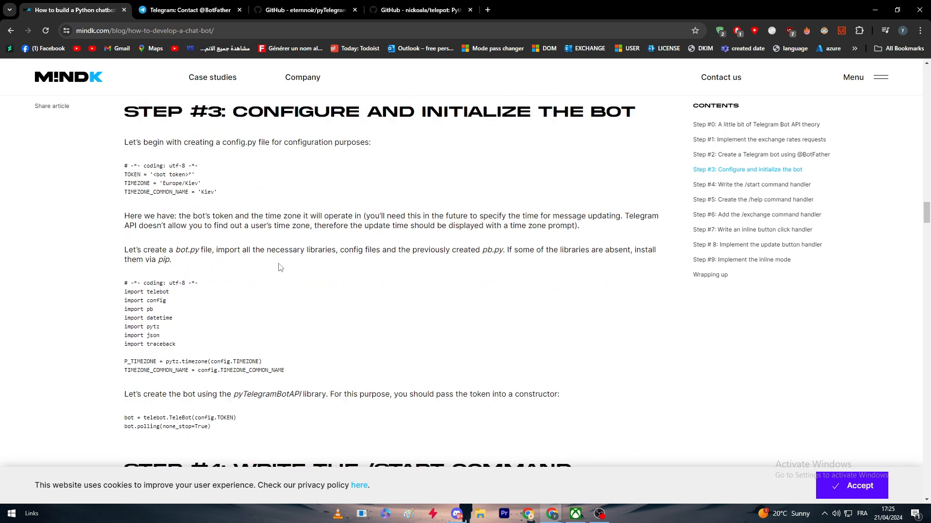
- Select the config.py and bot.py imports code samples, then read on into Step 4
left_click_drag(124, 166, 201, 185)
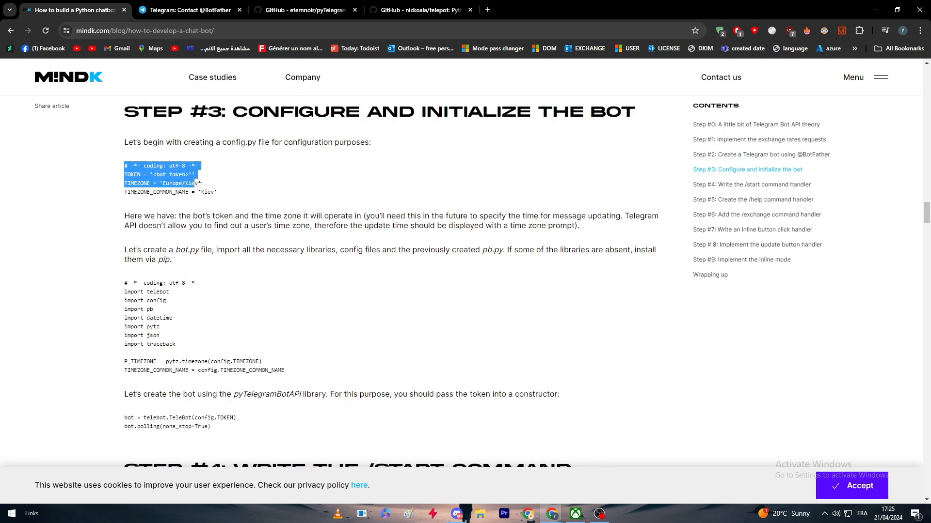
left_click_drag(123, 283, 285, 370)
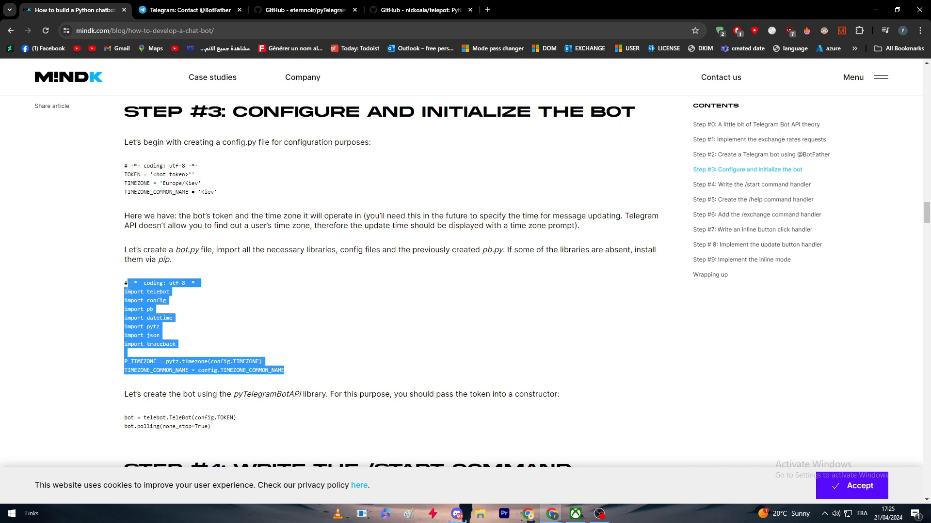
scroll("down", 3)
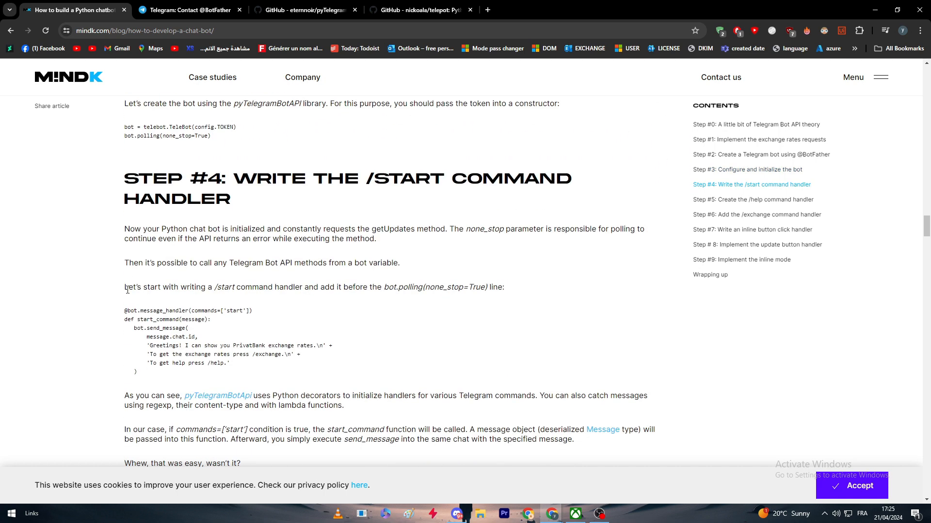
scroll("down", 3)
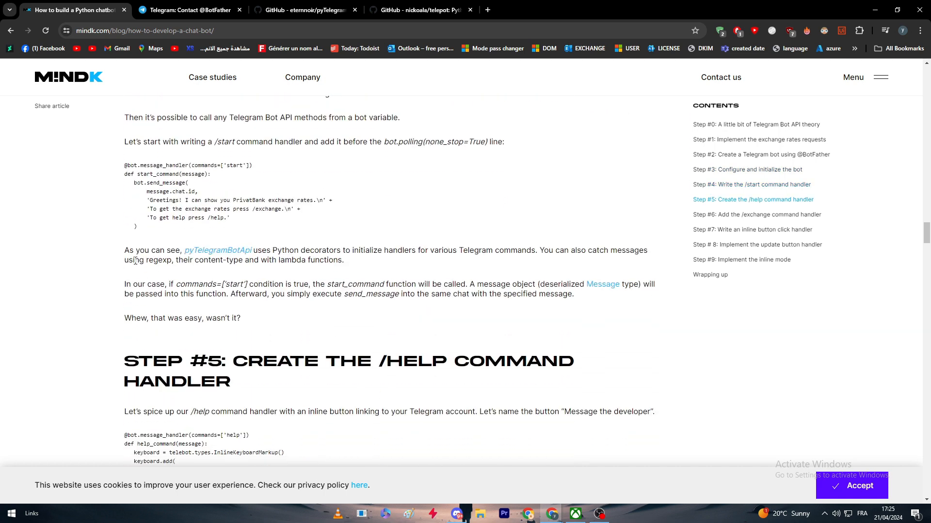
- Reach Step 5's /help command handler, briefly selecting part of its heading
scroll("down", 3)
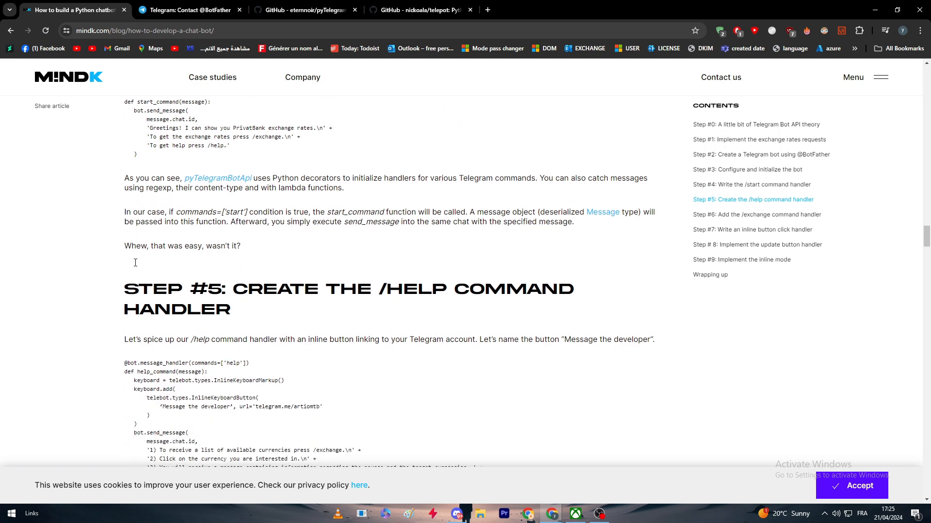
scroll("down", 3)
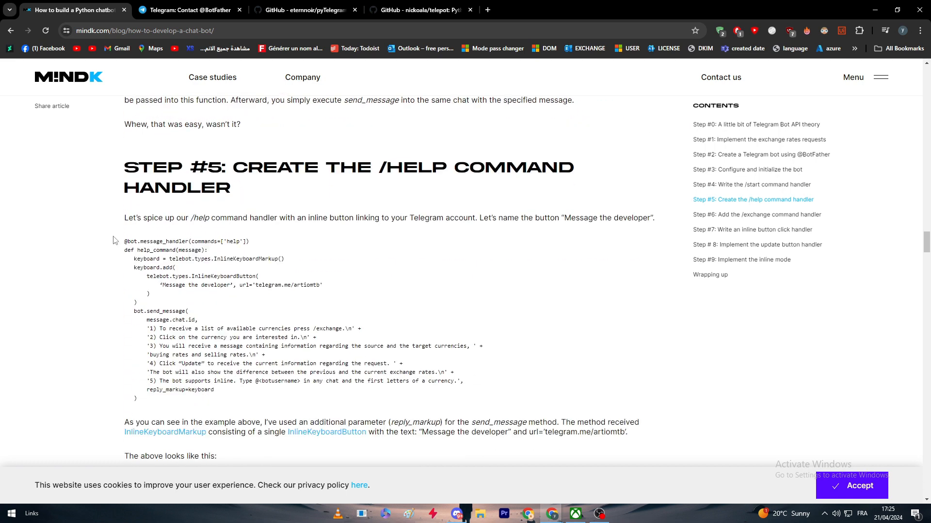
left_click_drag(378, 167, 470, 167)
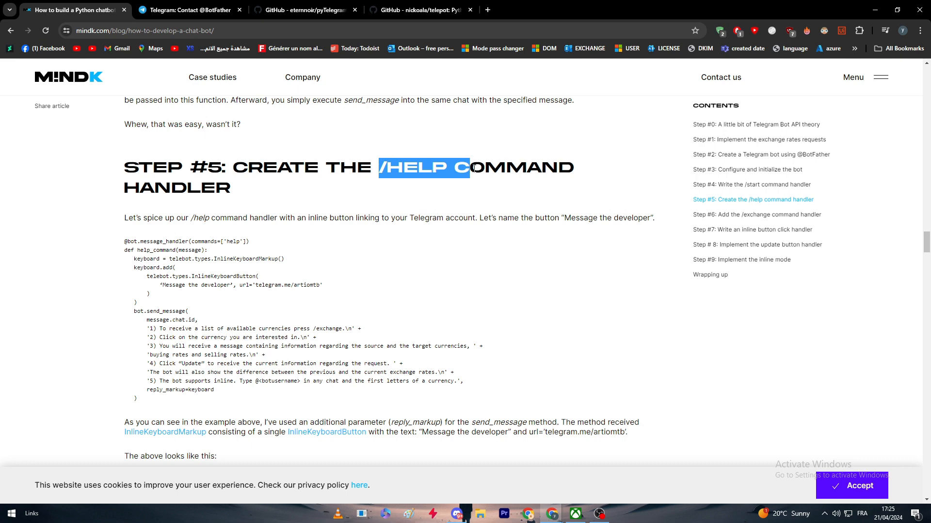
left_click(390, 190)
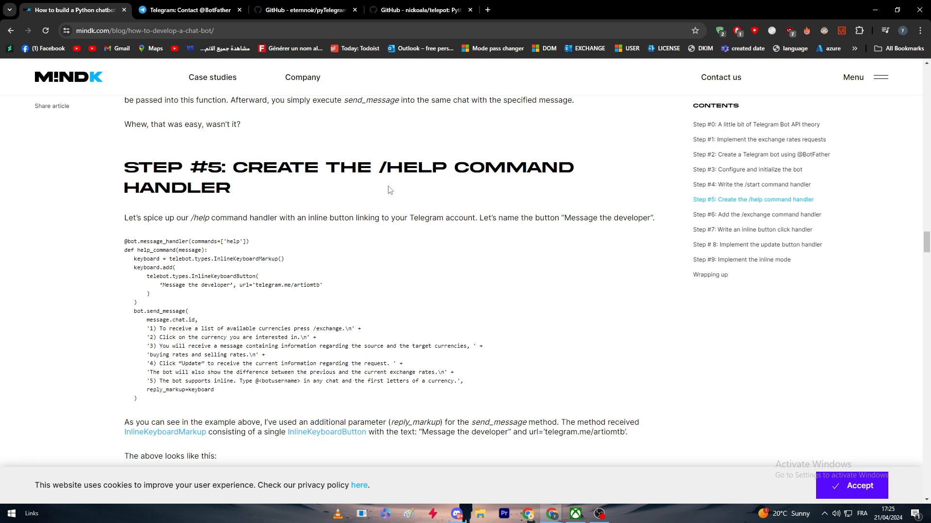
- Read past Step 6 and Step 7's inline button click handler to the Step 8 heading
scroll("down", 3)
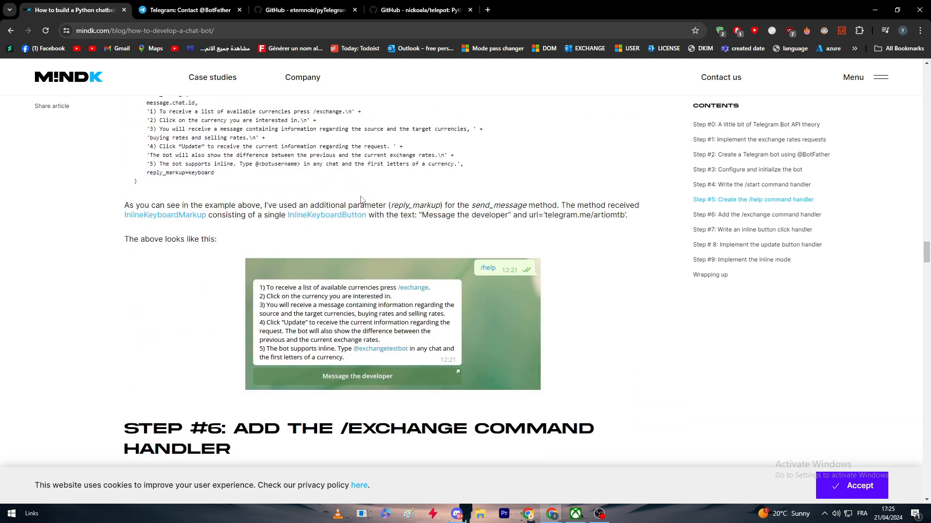
scroll("down", 3)
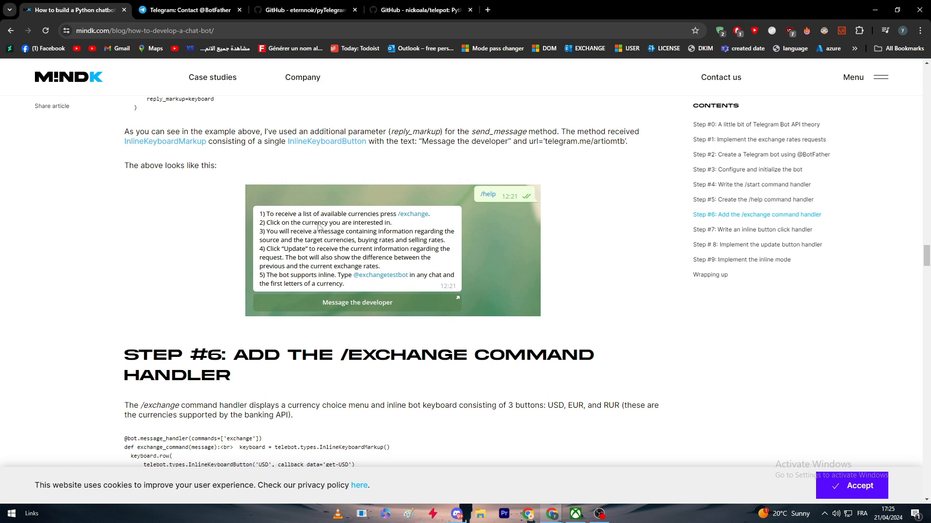
scroll("down", 3)
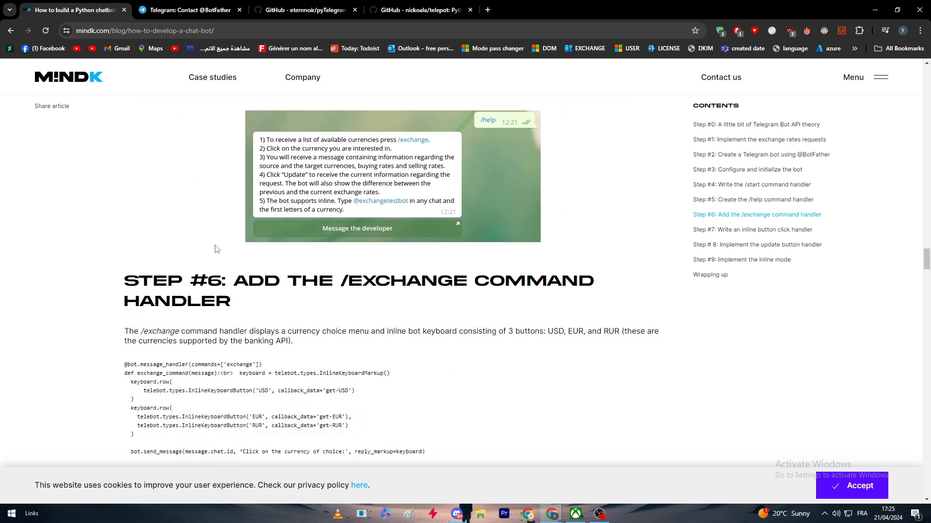
scroll("down", 3)
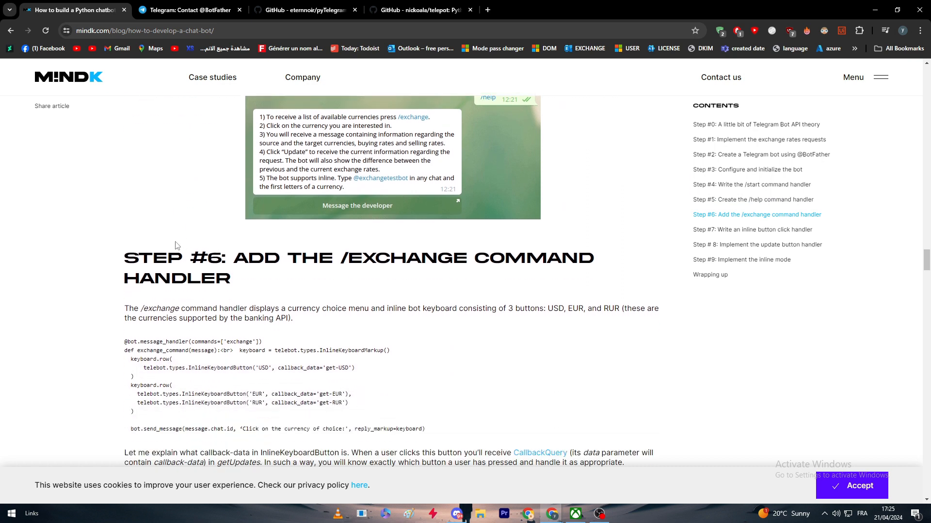
scroll("down", 3)
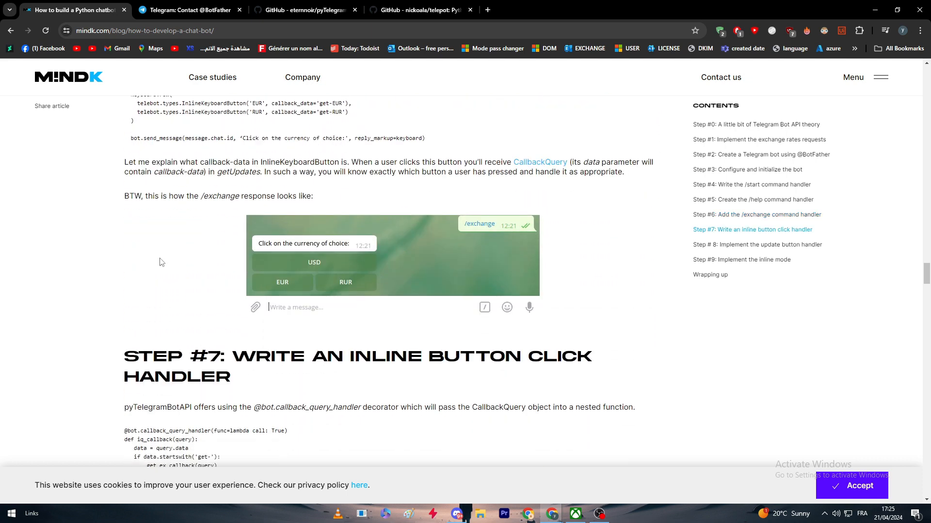
scroll("down", 3)
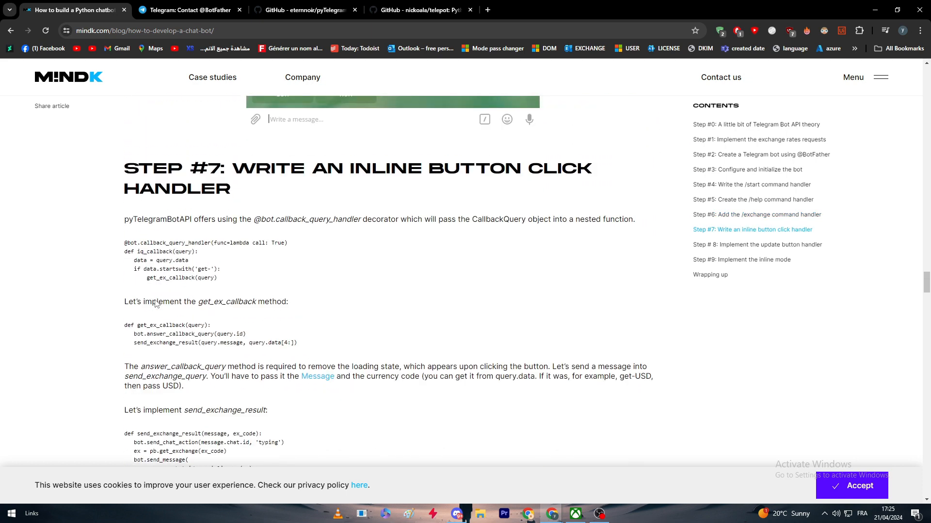
scroll("down", 3)
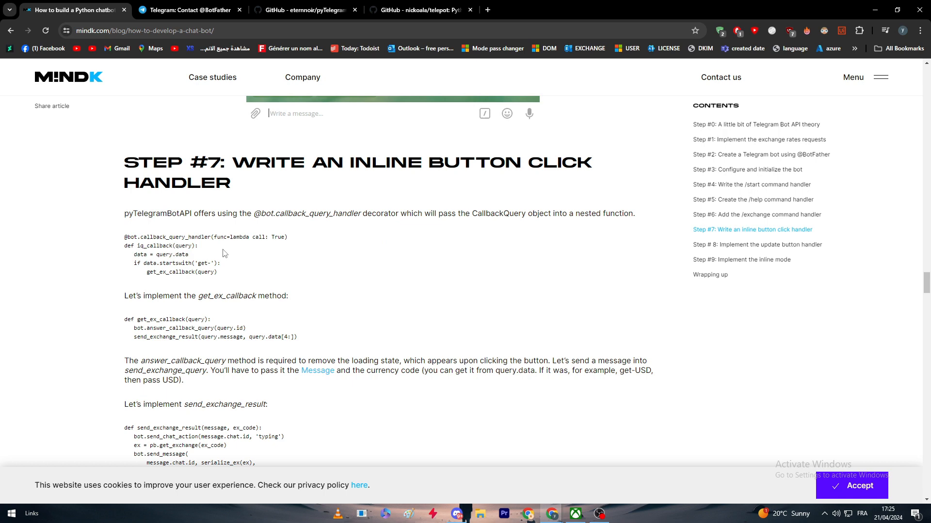
scroll("down", 3)
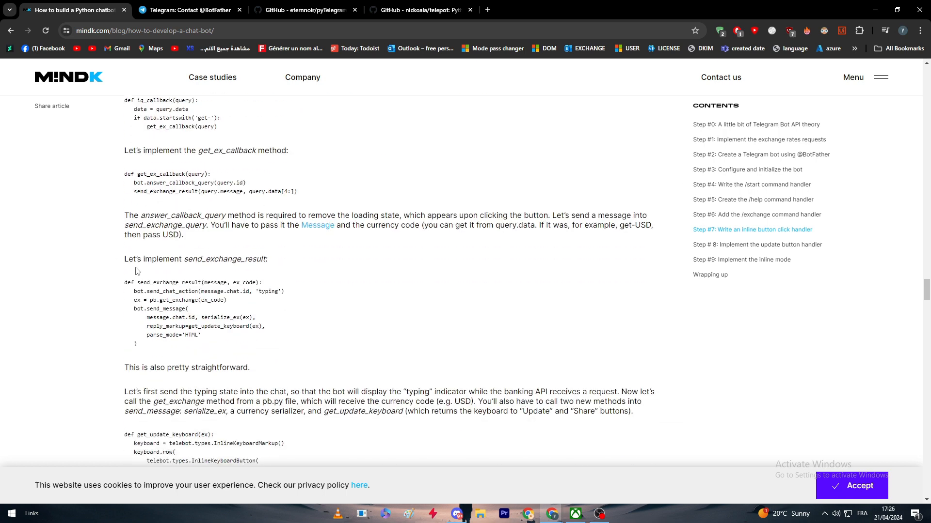
scroll("down", 3)
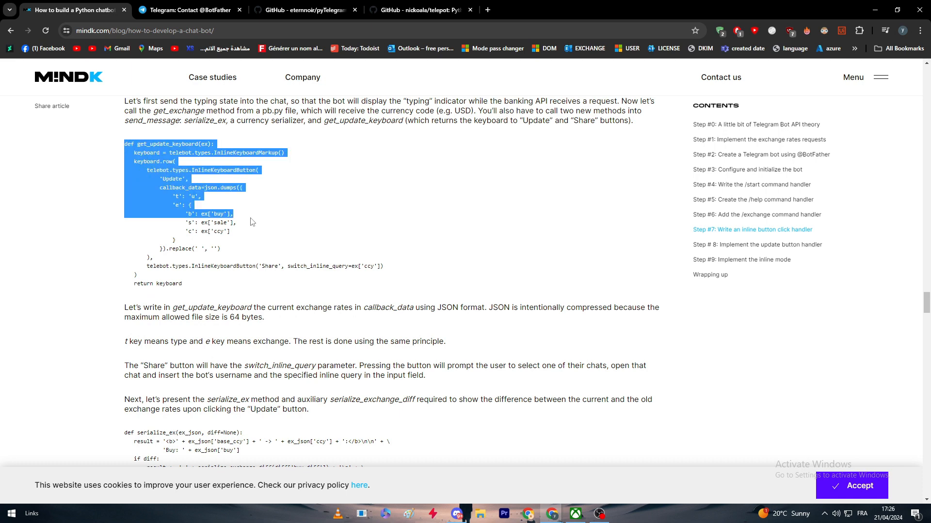
scroll("down", 3)
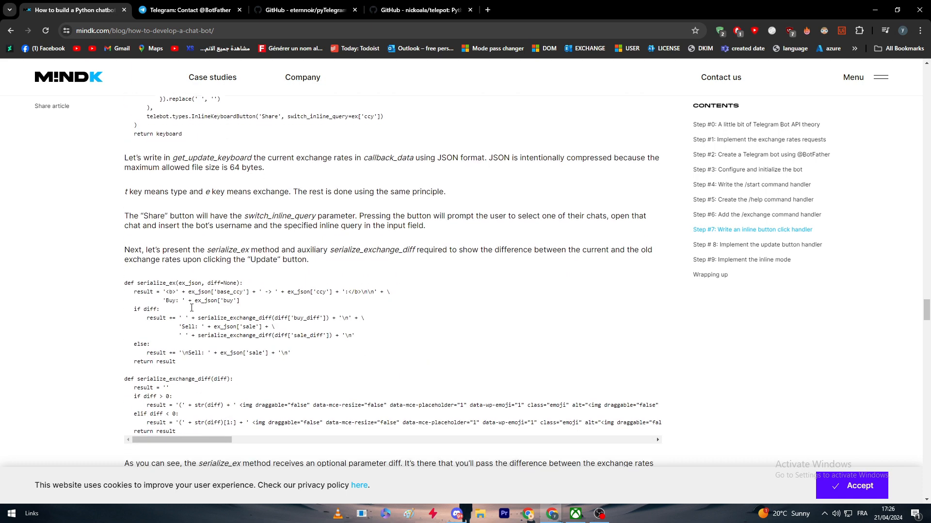
scroll("down", 3)
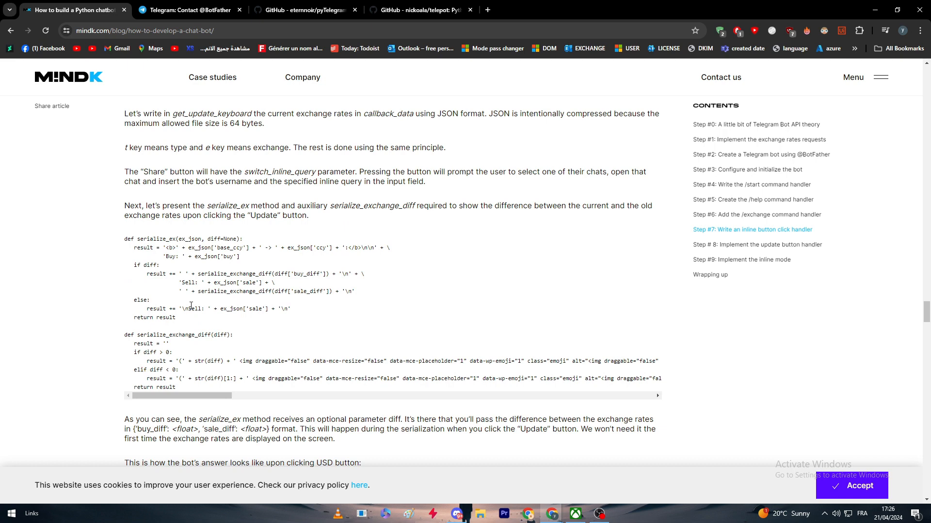
scroll("down", 3)
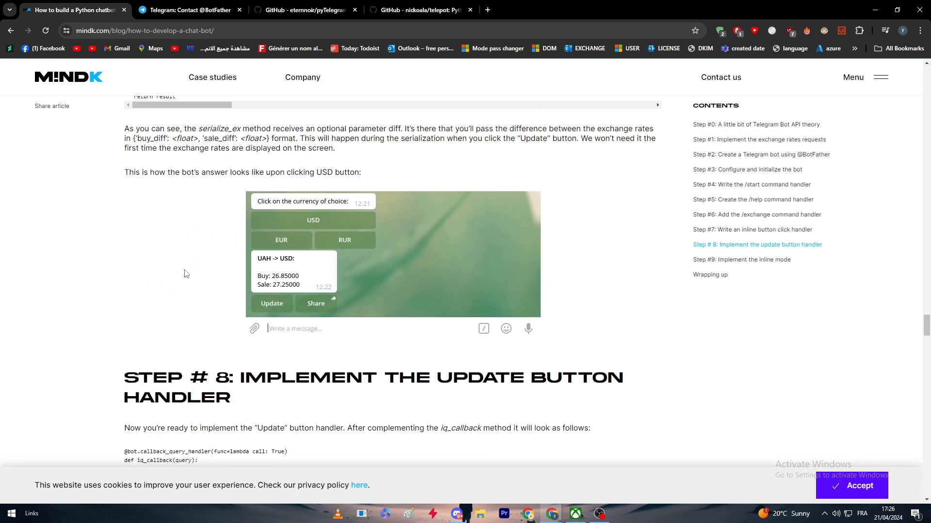
- Read Step 8's update handler code and Step 9's inline mode currency search screenshots
scroll("down", 3)
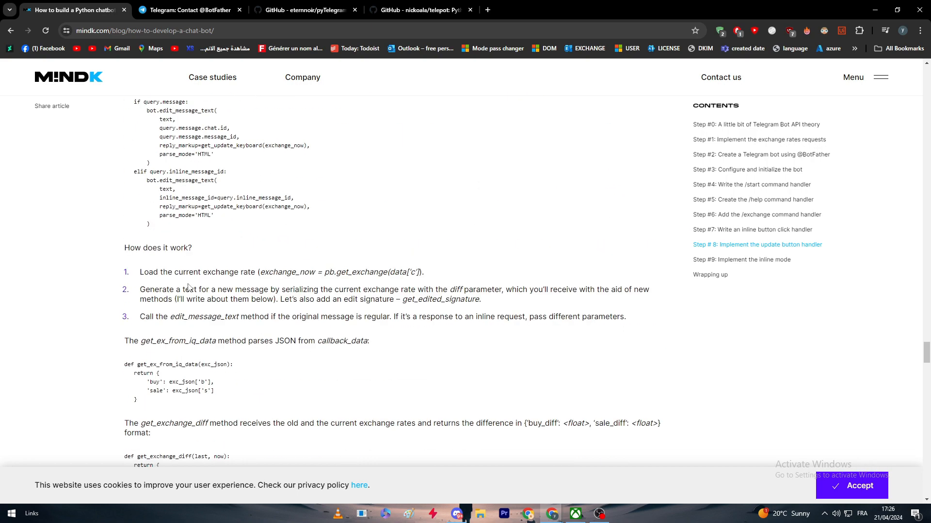
scroll("down", 3)
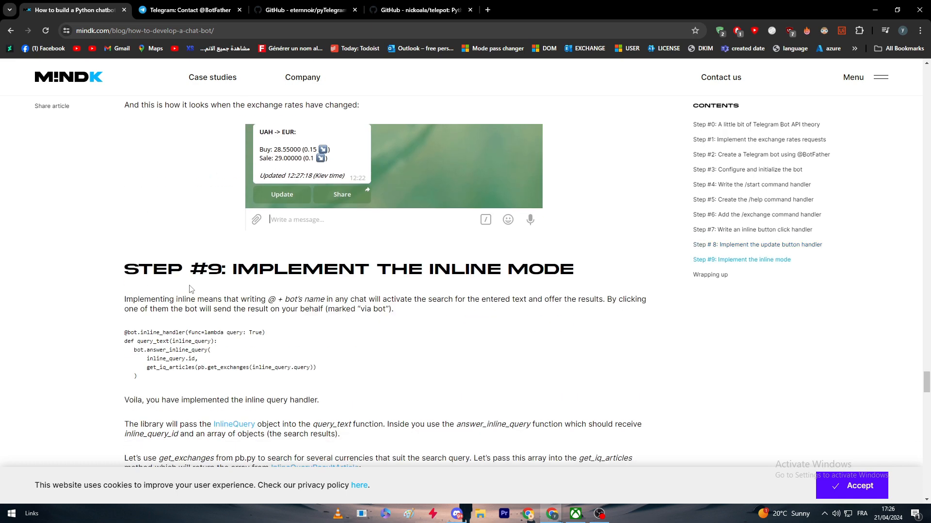
scroll("down", 3)
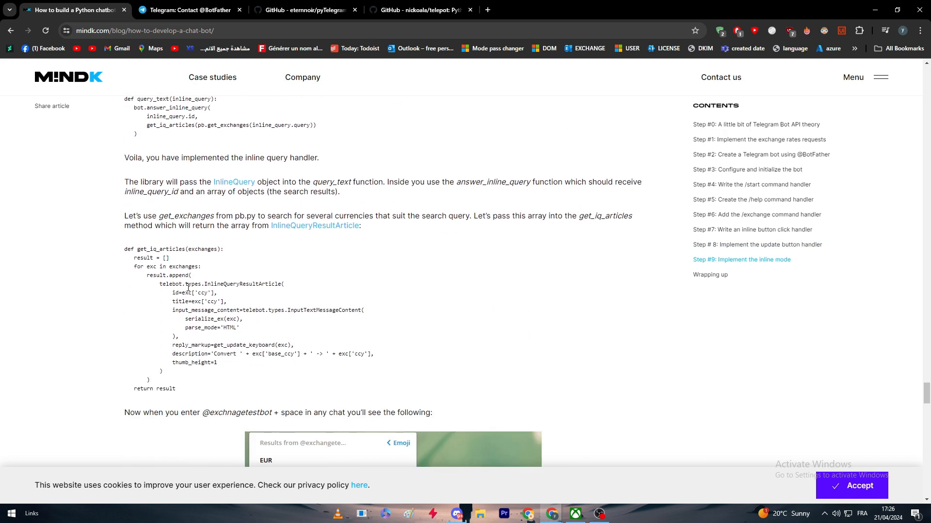
scroll("down", 3)
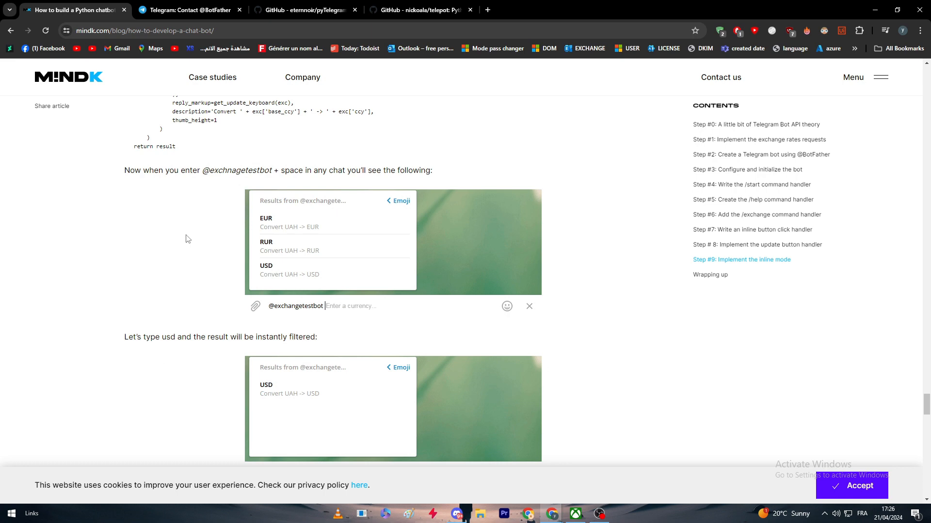
left_click(191, 10)
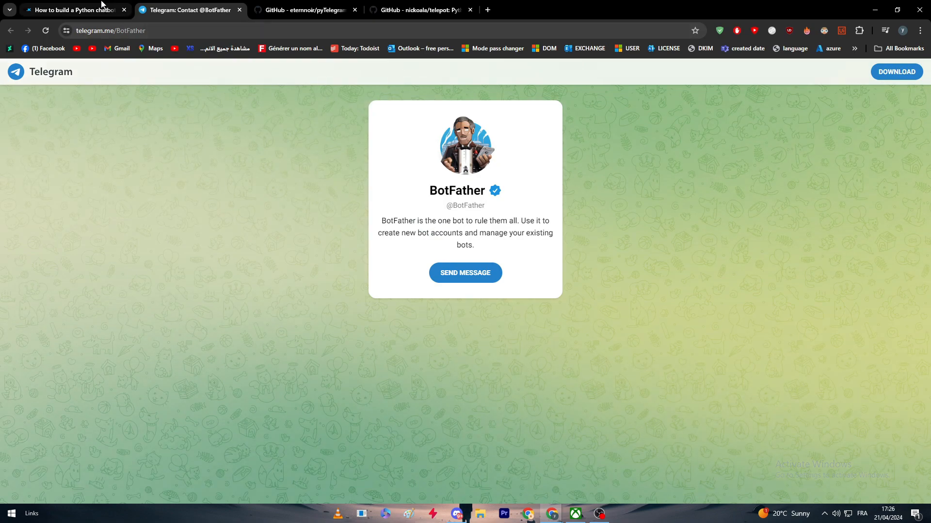
left_click(73, 10)
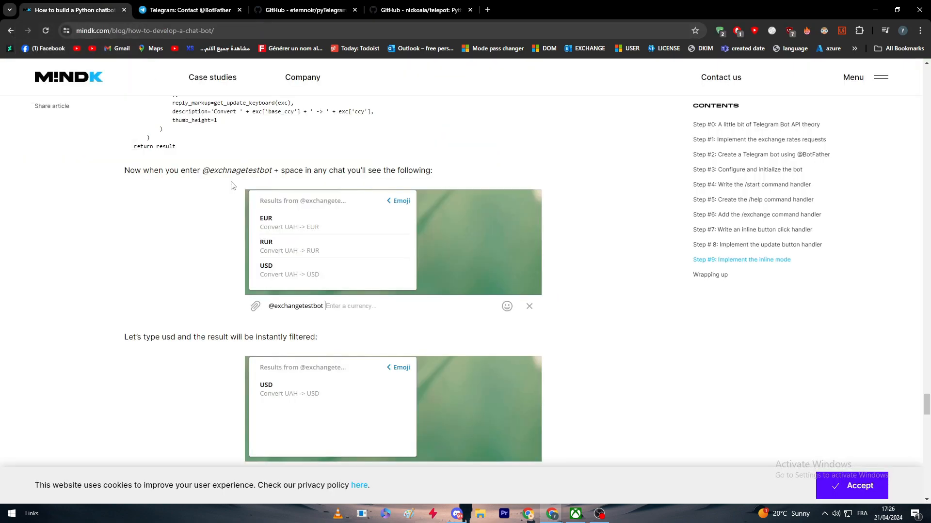